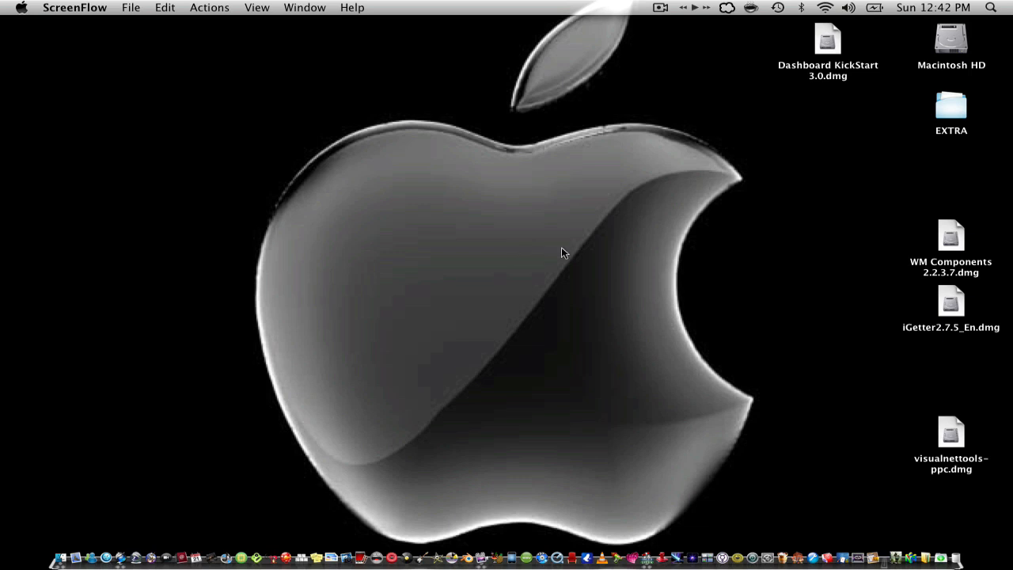
mouse_move(418, 281)
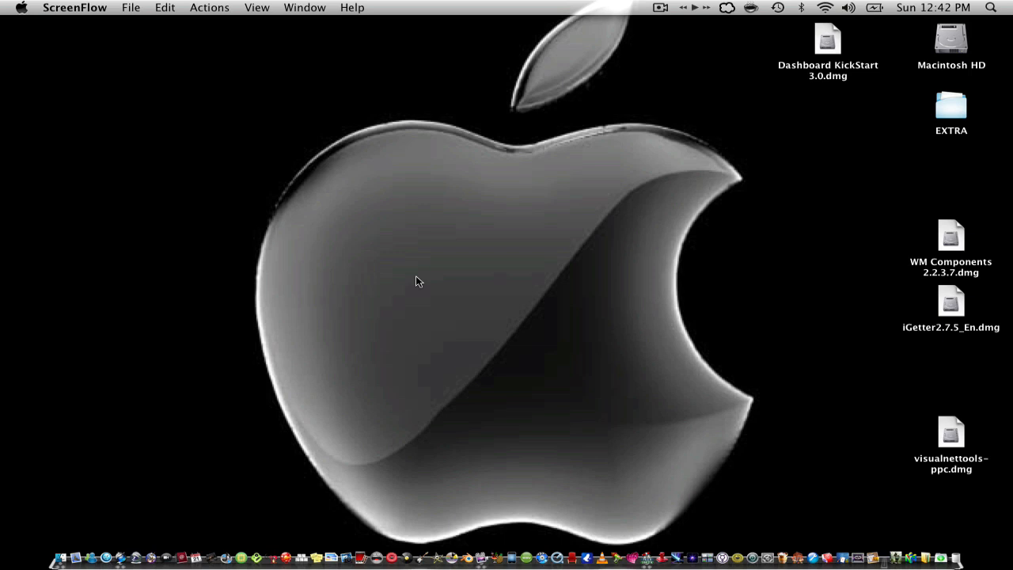
mouse_move(579, 372)
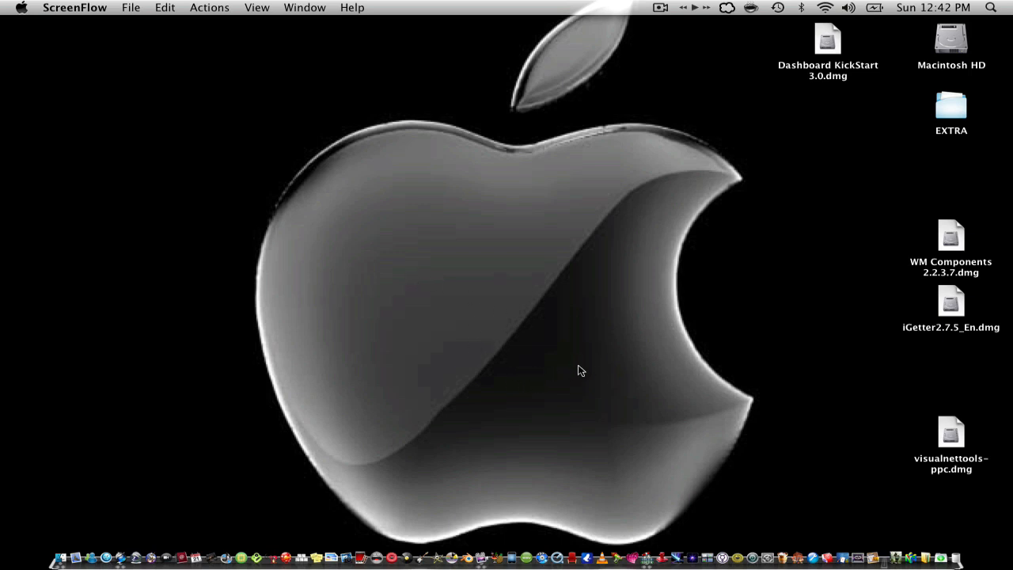
mouse_move(605, 365)
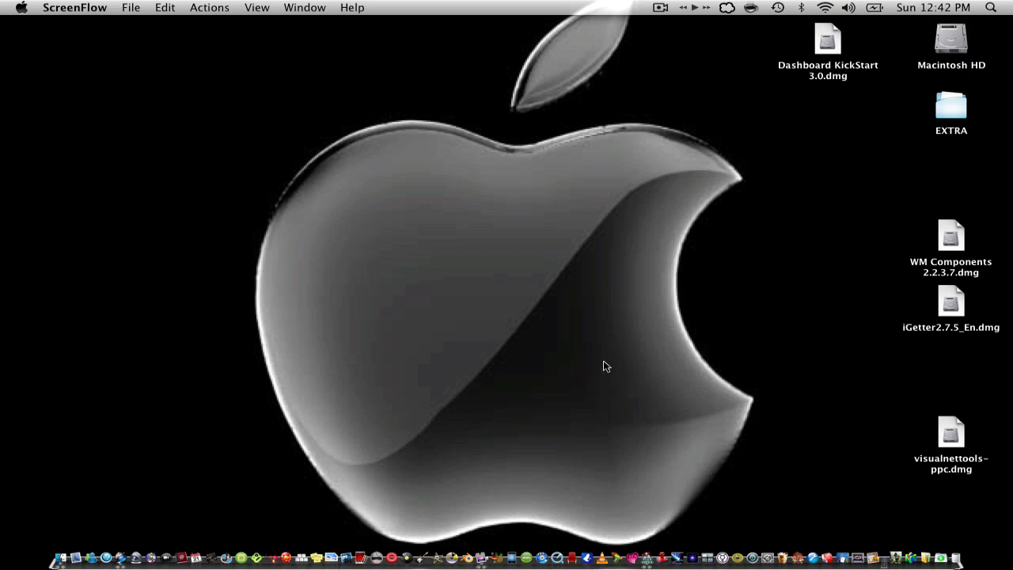
mouse_move(358, 540)
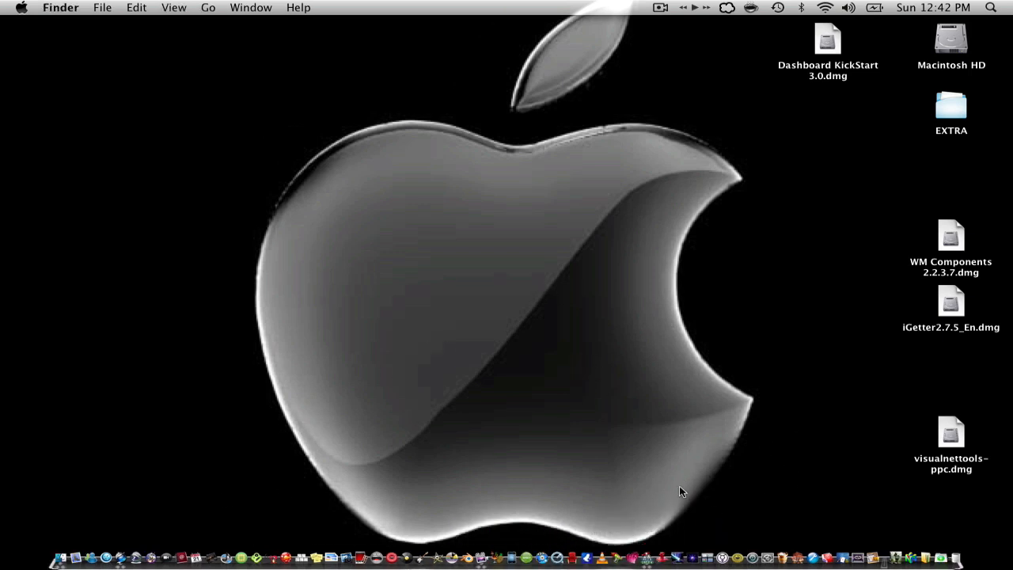
mouse_move(675, 541)
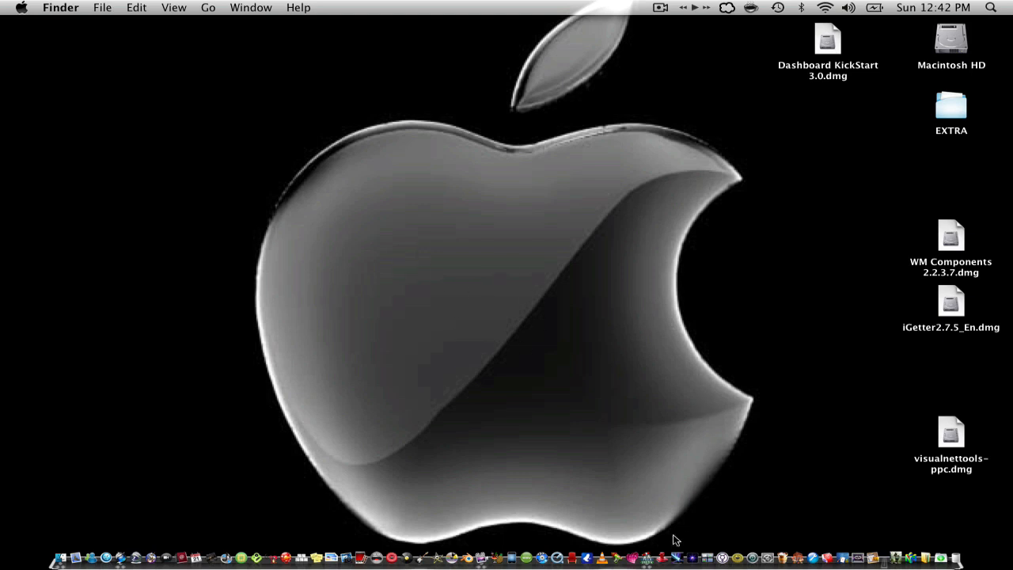
mouse_move(671, 550)
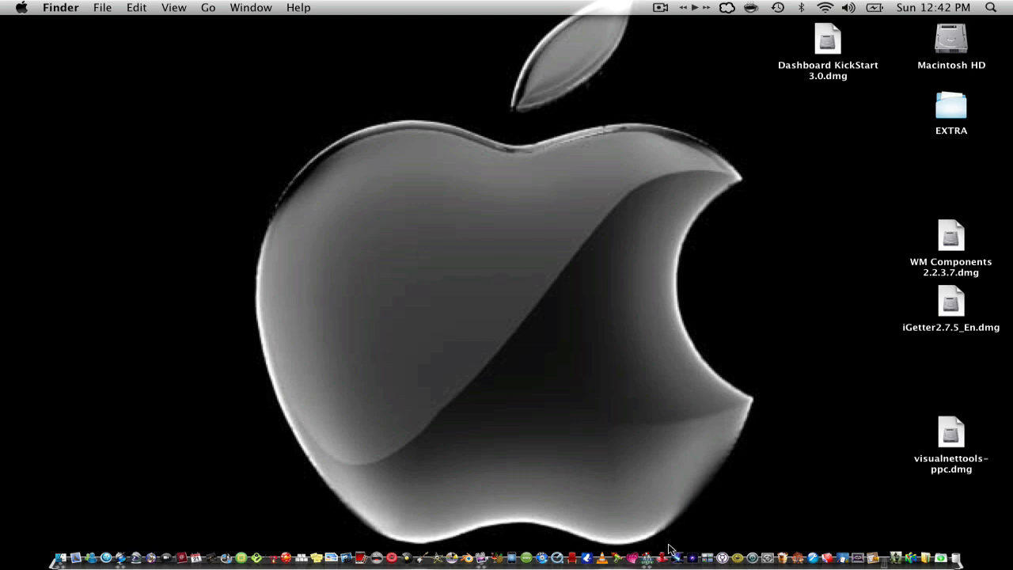
mouse_move(665, 546)
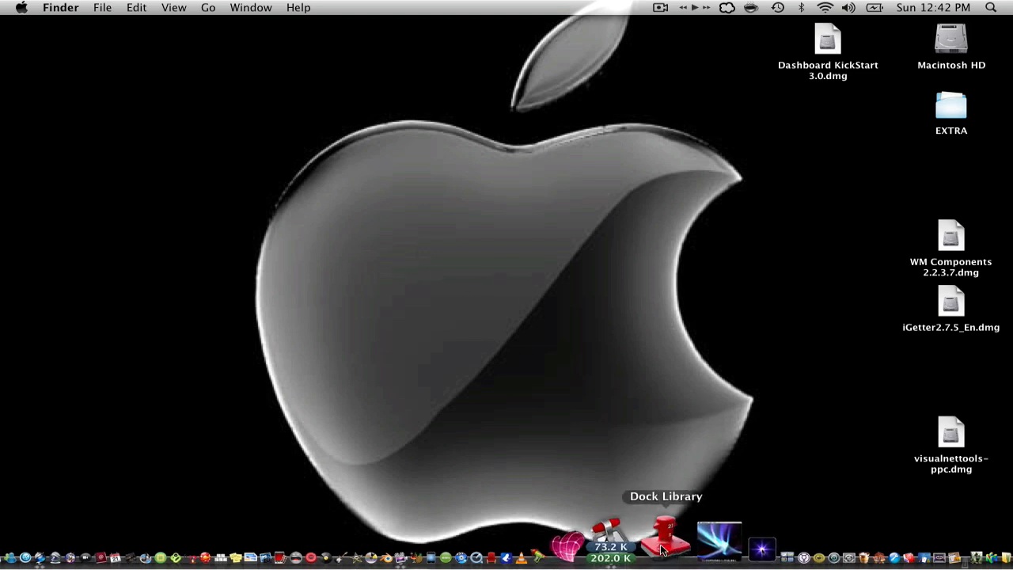
Step: Apply the Dark Table dock theme in Dock Library, then close it
click(661, 549)
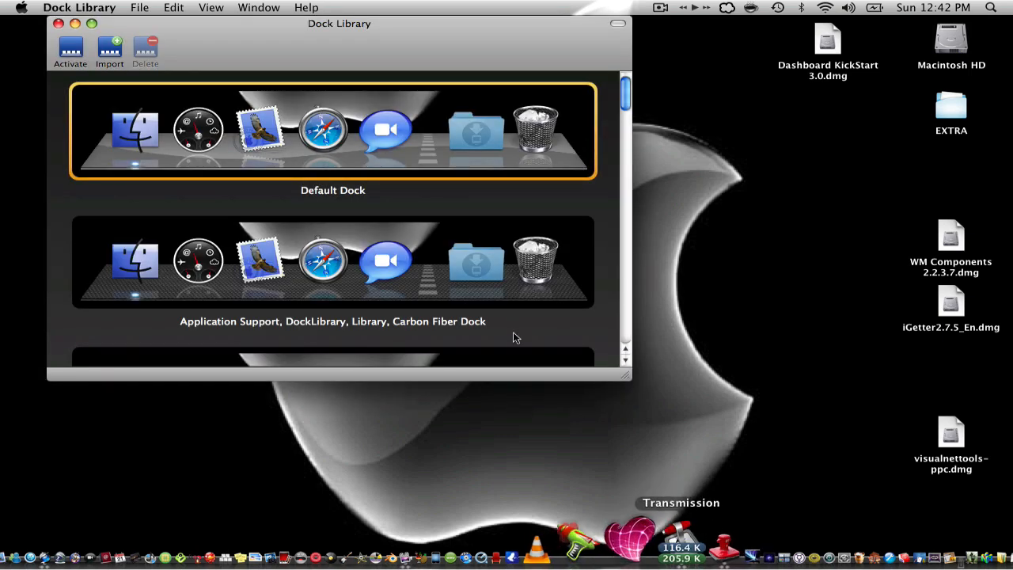
scroll(down, 3)
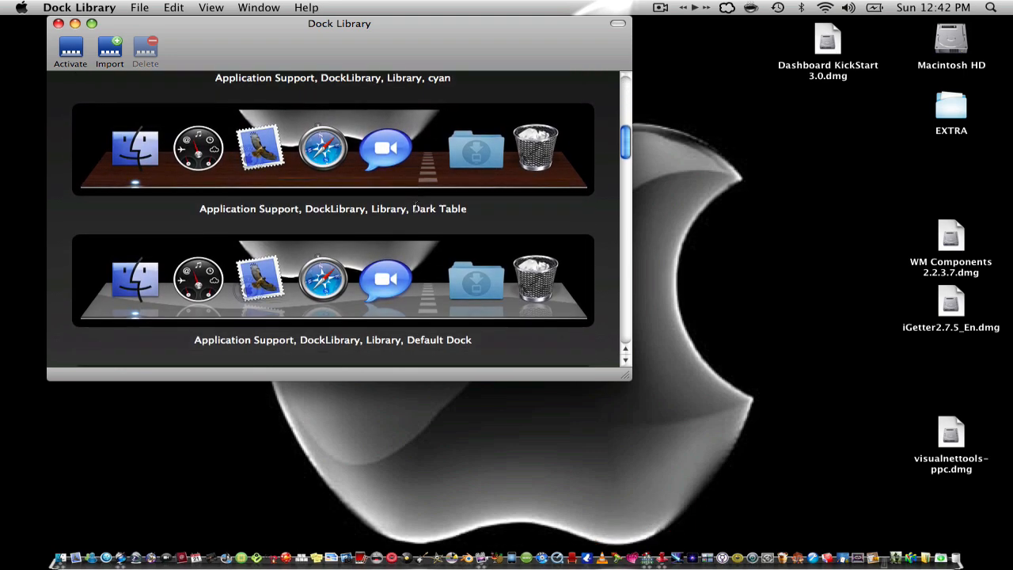
click(333, 147)
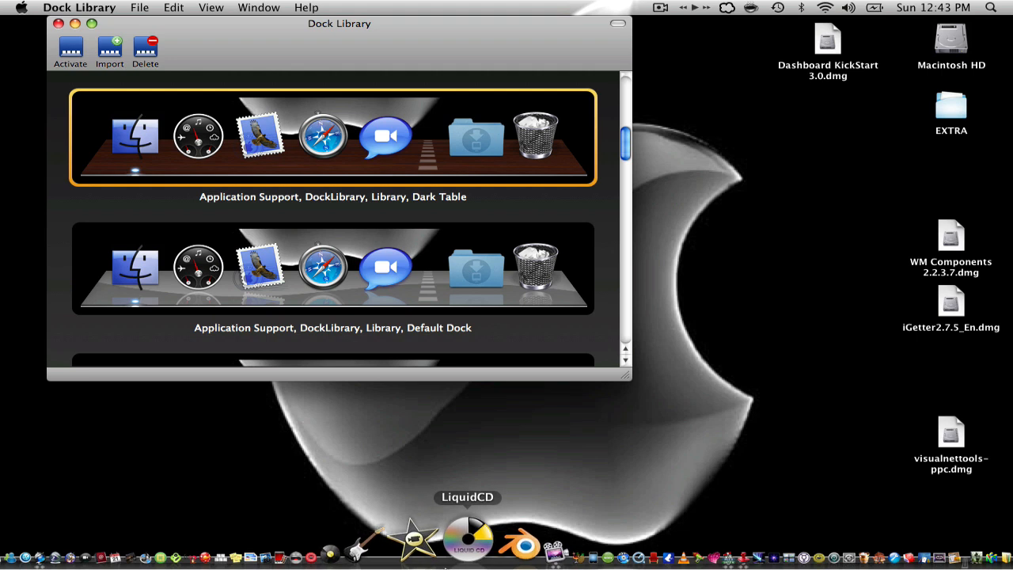
mouse_move(137, 90)
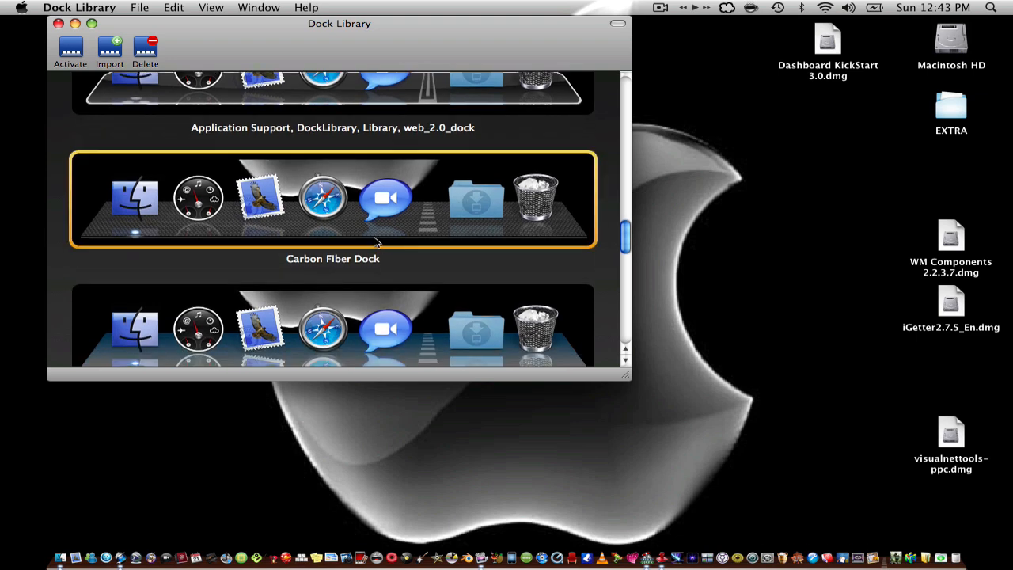
mouse_move(333, 224)
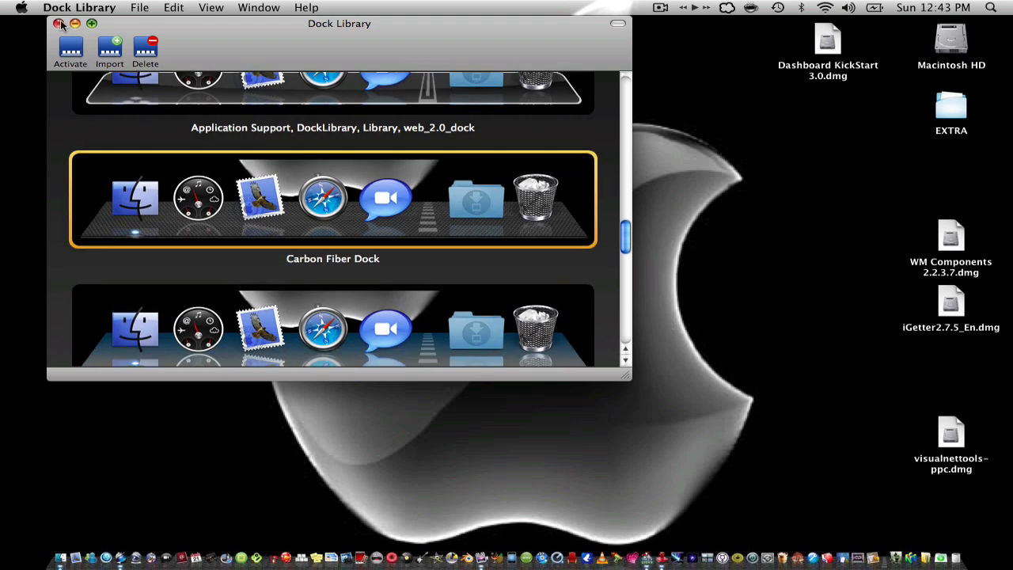
click(59, 23)
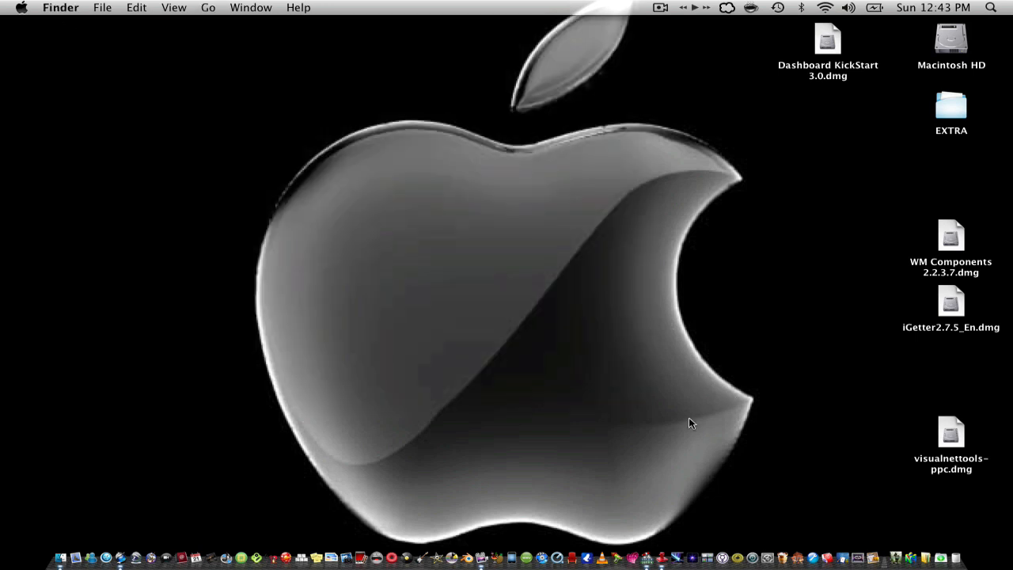
mouse_move(684, 455)
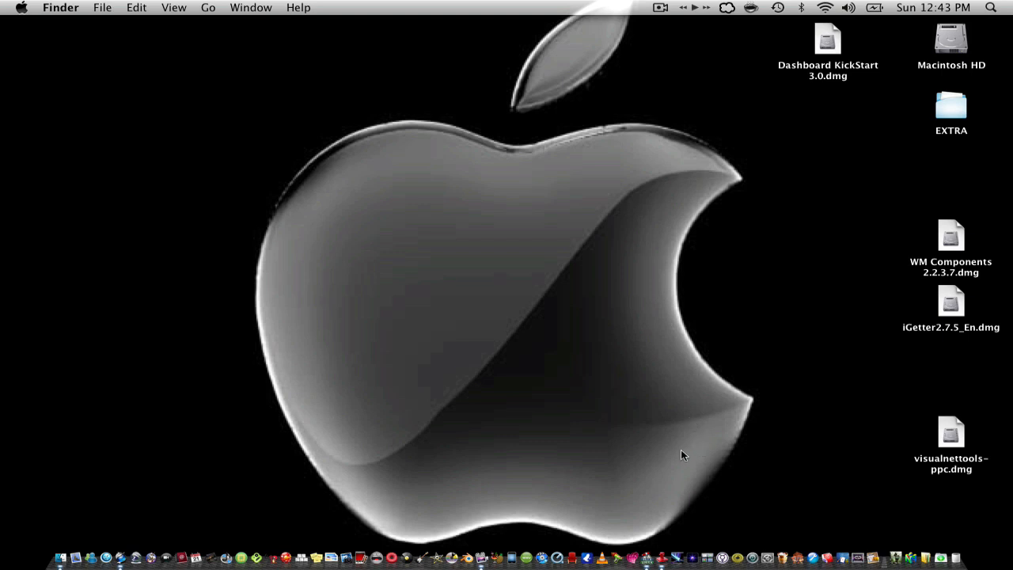
mouse_move(736, 468)
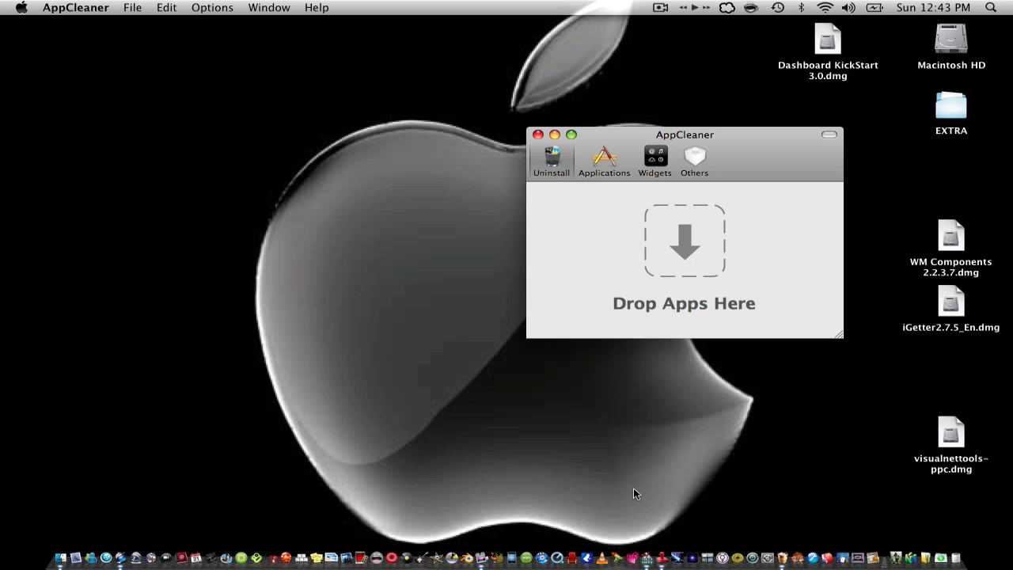
mouse_move(637, 397)
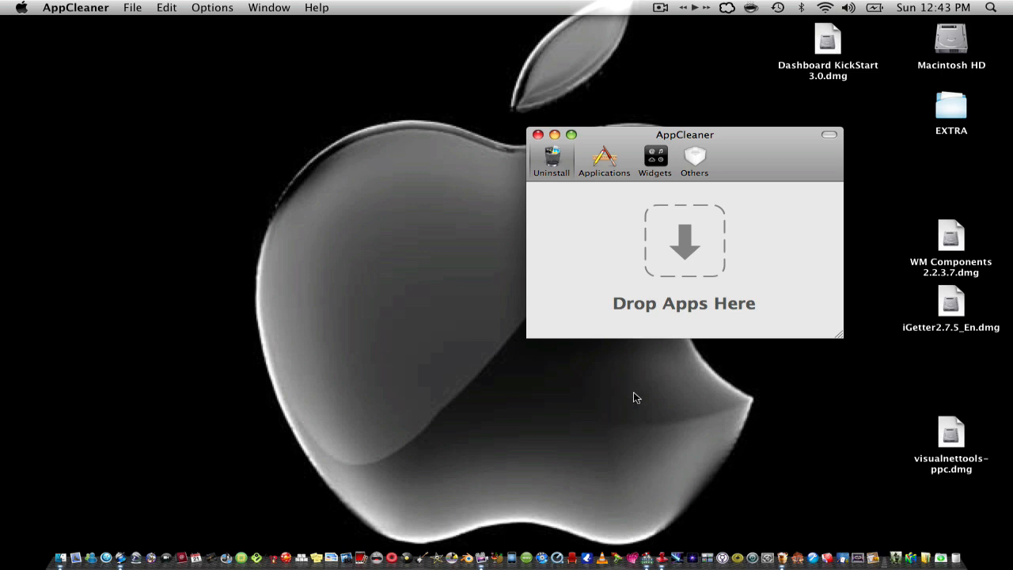
Step: Find BurnAgain FS's files in AppCleaner without deleting, then open and close Transmission
click(604, 159)
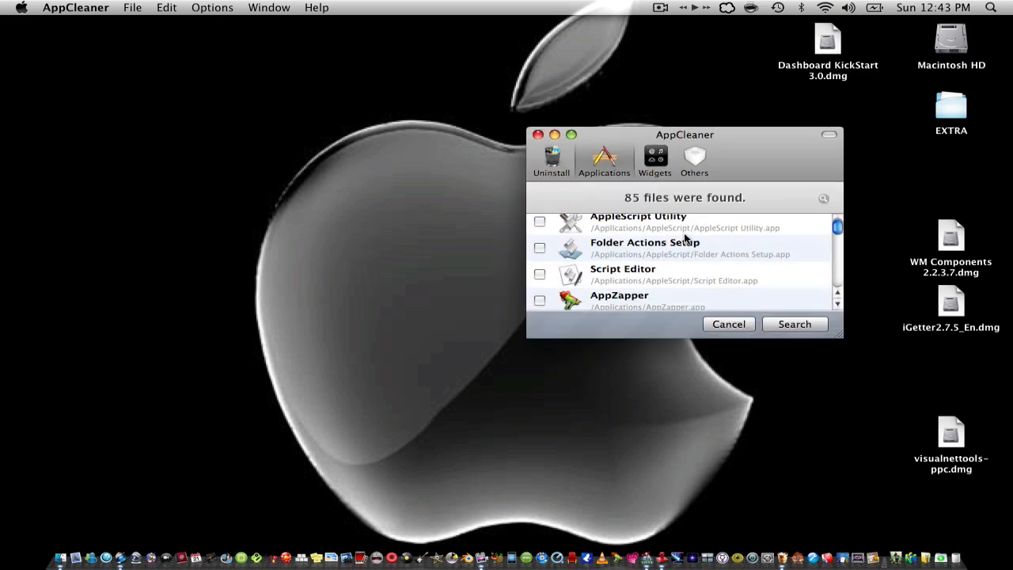
scroll(down, 3)
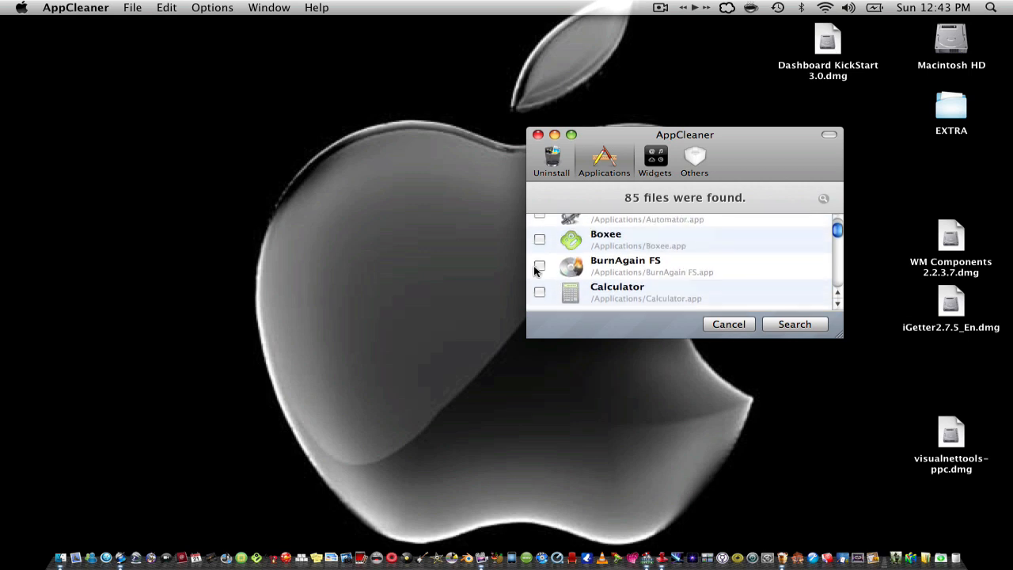
click(540, 267)
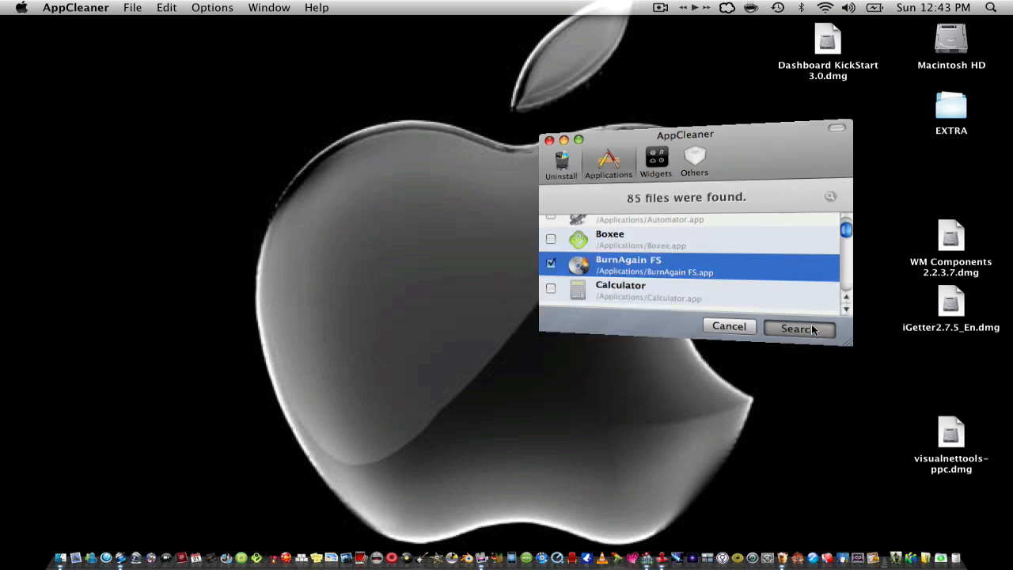
click(798, 328)
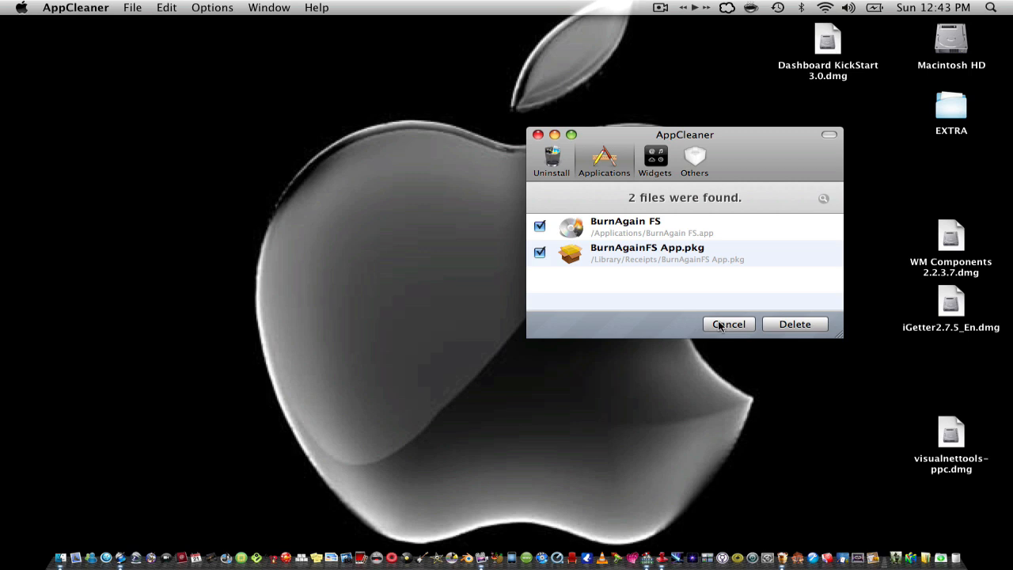
click(727, 324)
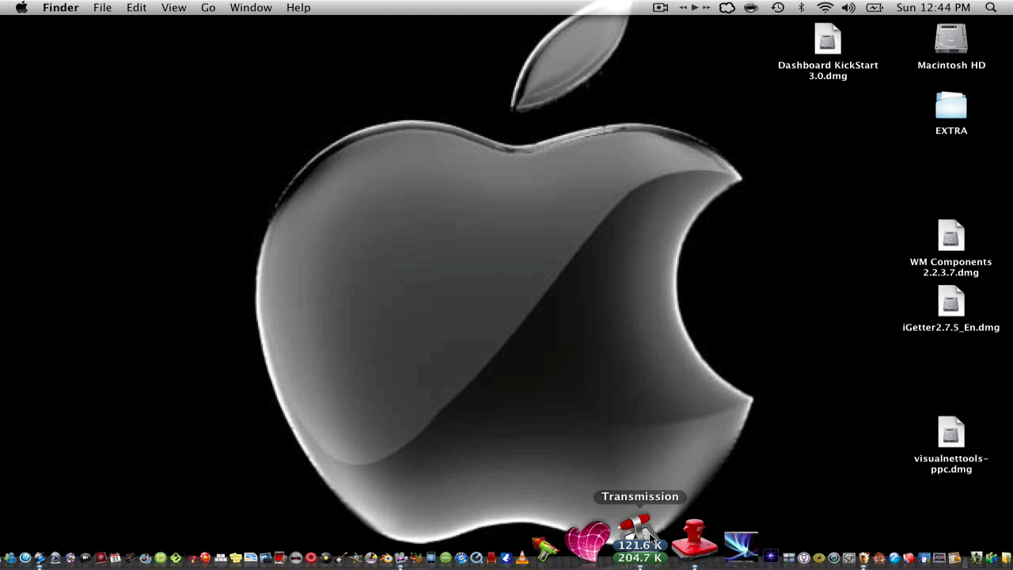
click(640, 542)
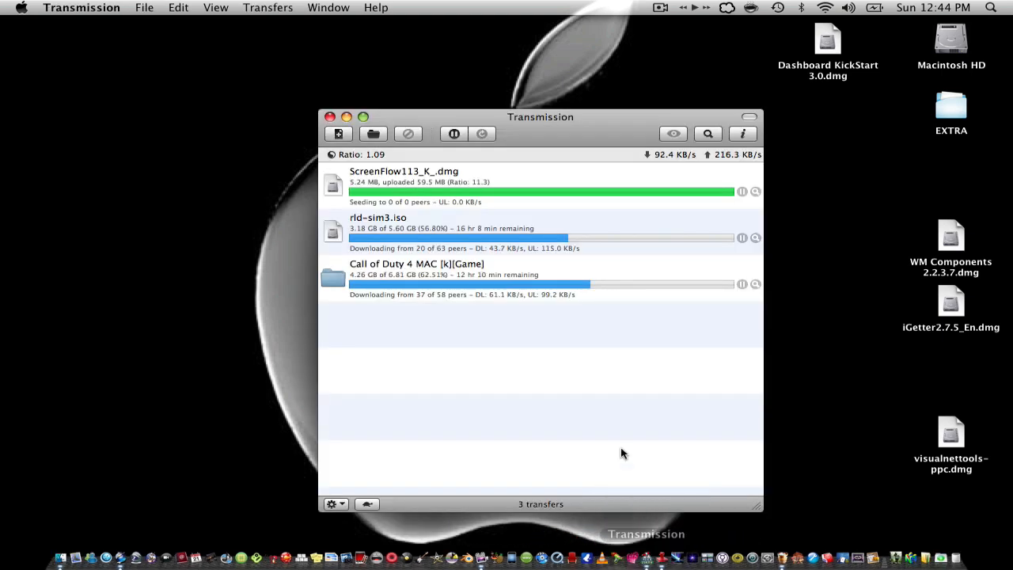
mouse_move(393, 241)
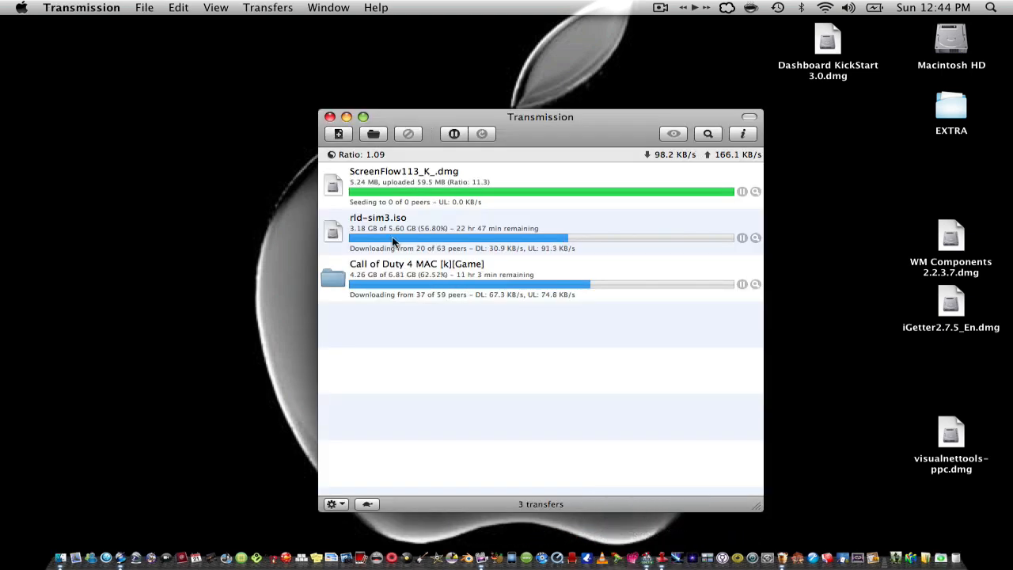
mouse_move(505, 305)
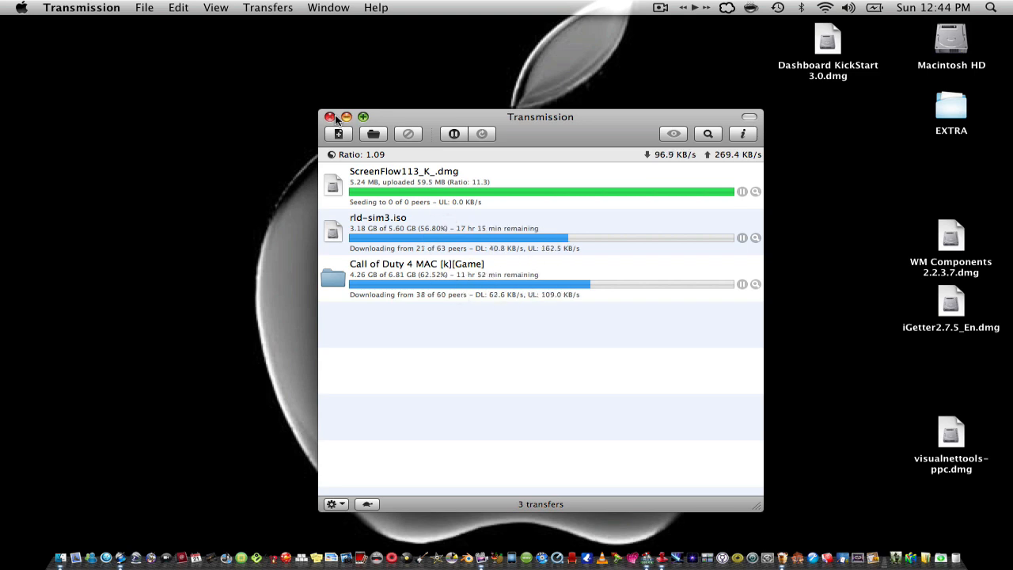
click(331, 116)
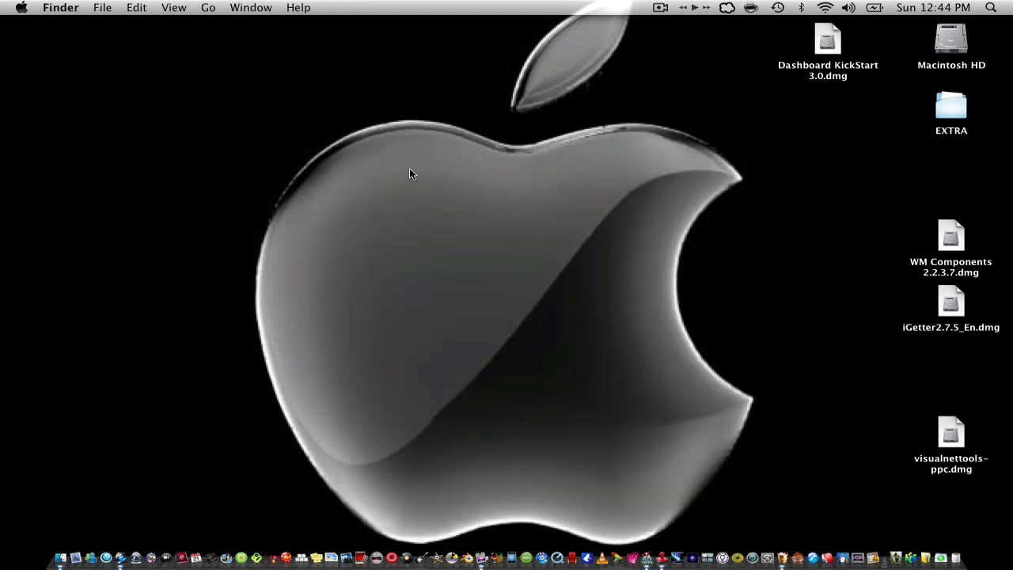
mouse_move(564, 362)
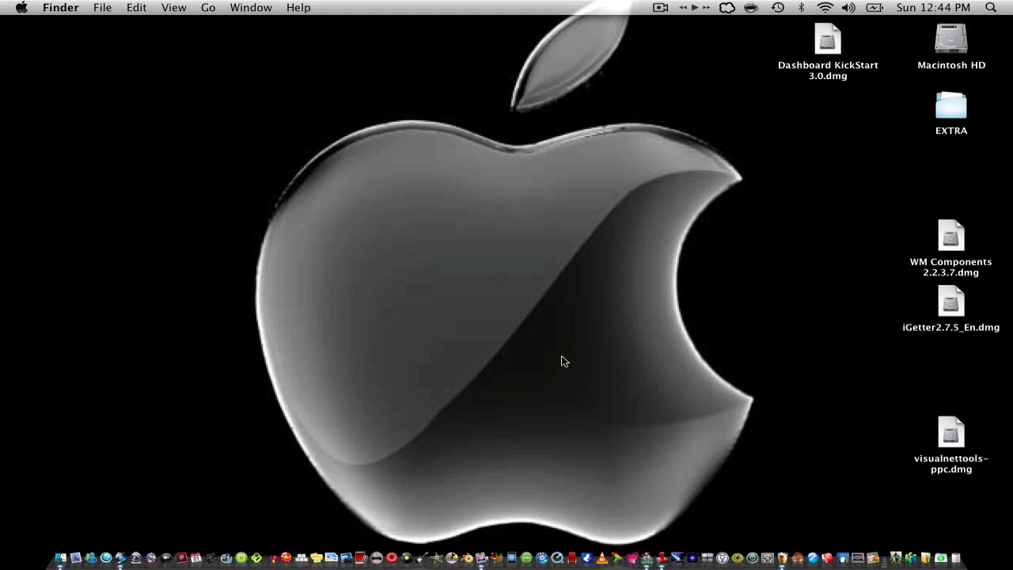
mouse_move(479, 543)
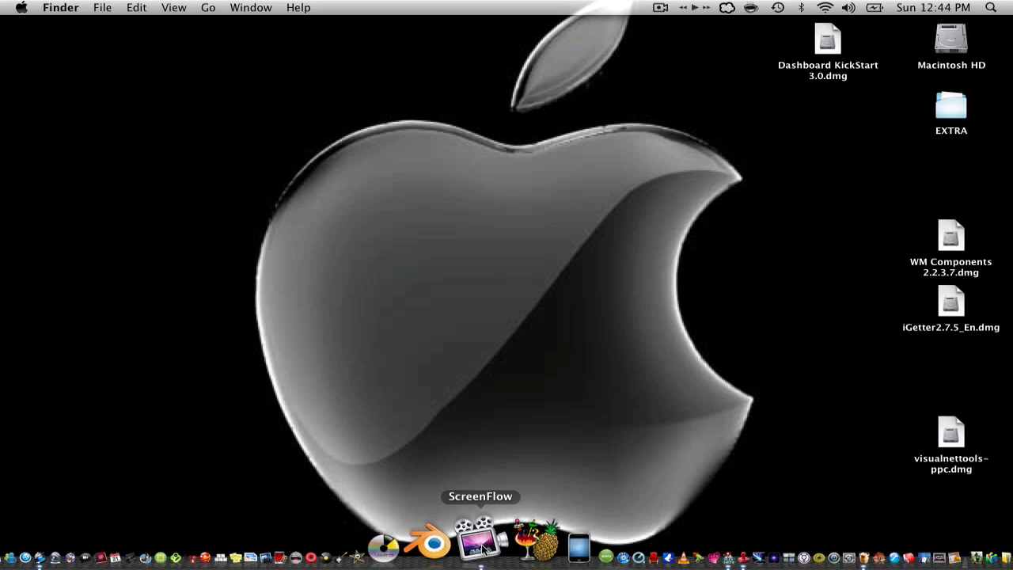
mouse_move(479, 499)
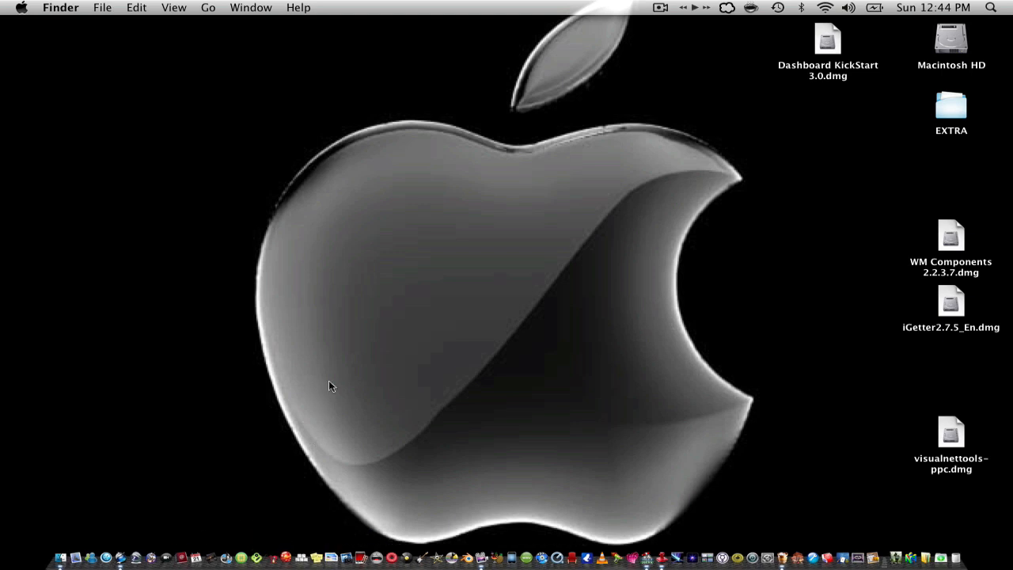
mouse_move(649, 229)
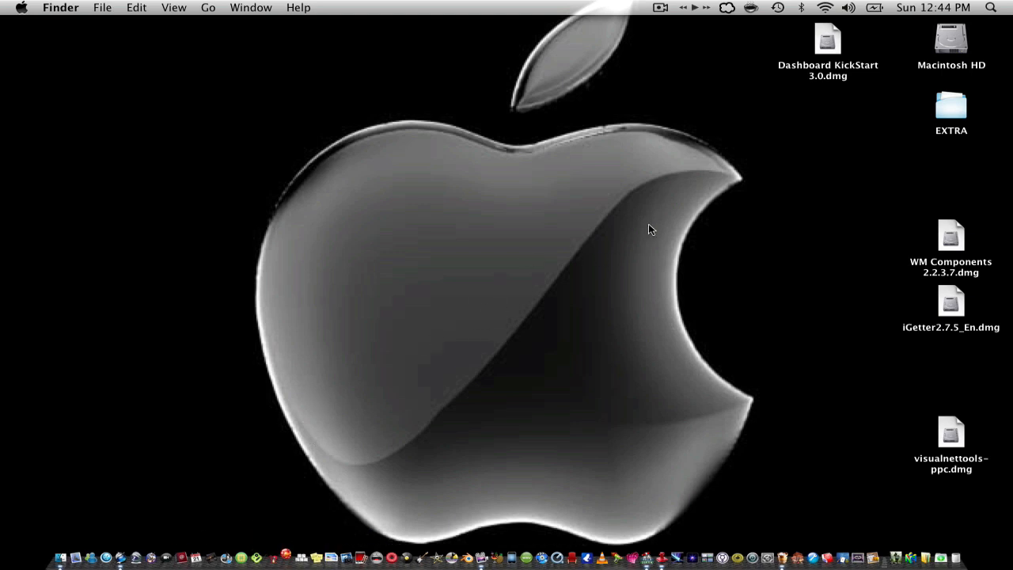
click(233, 540)
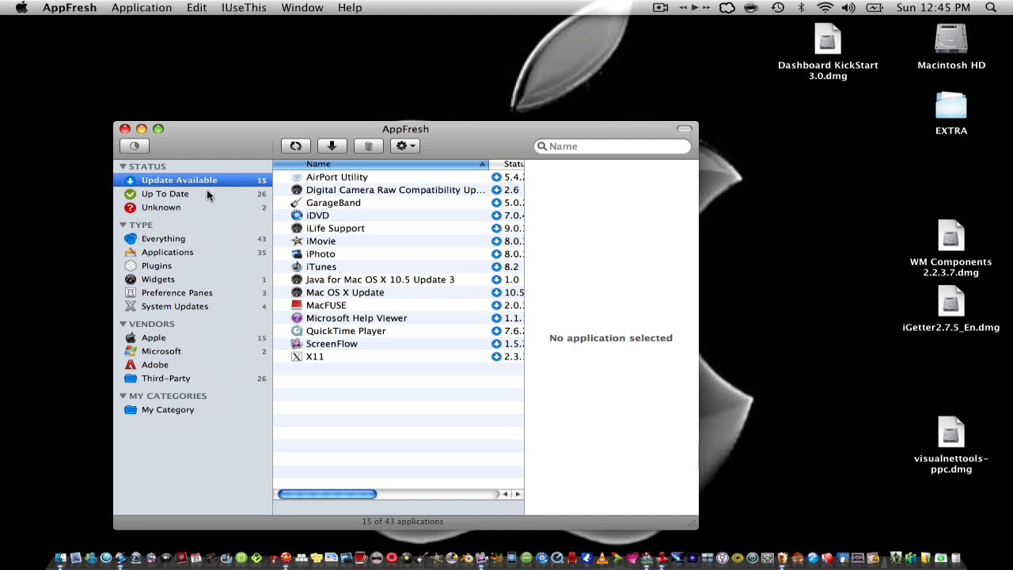
mouse_move(358, 192)
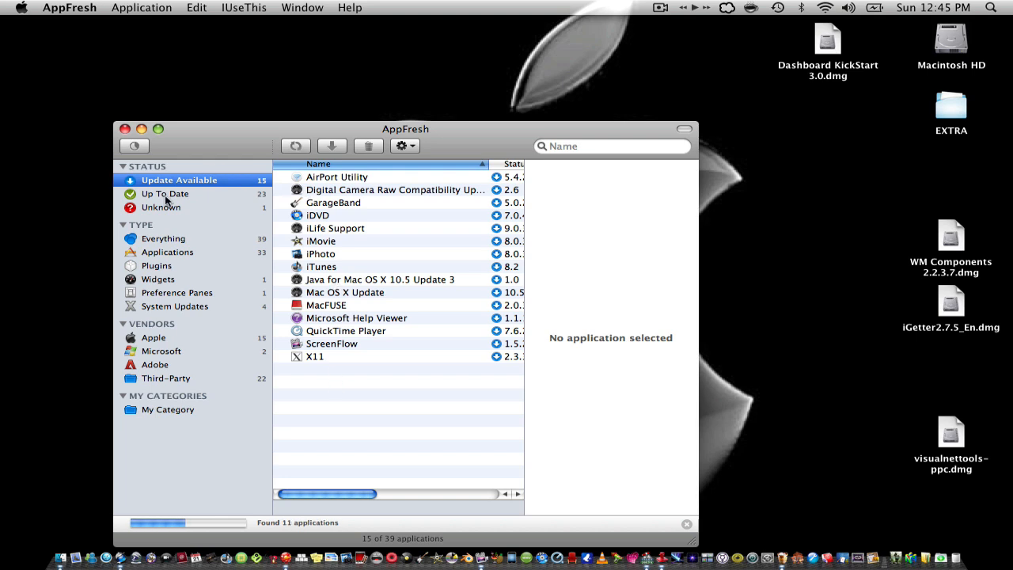
click(166, 193)
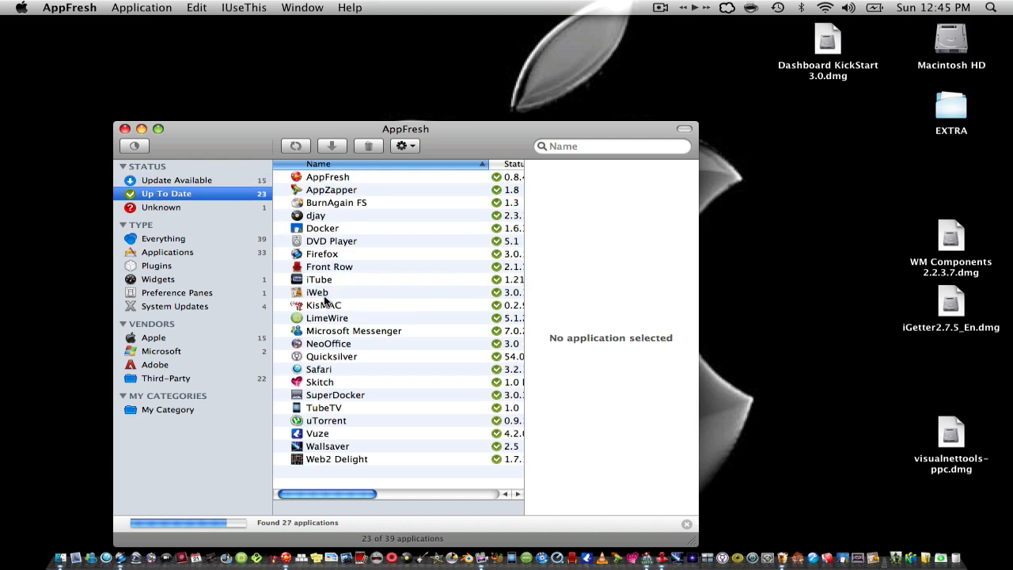
click(178, 180)
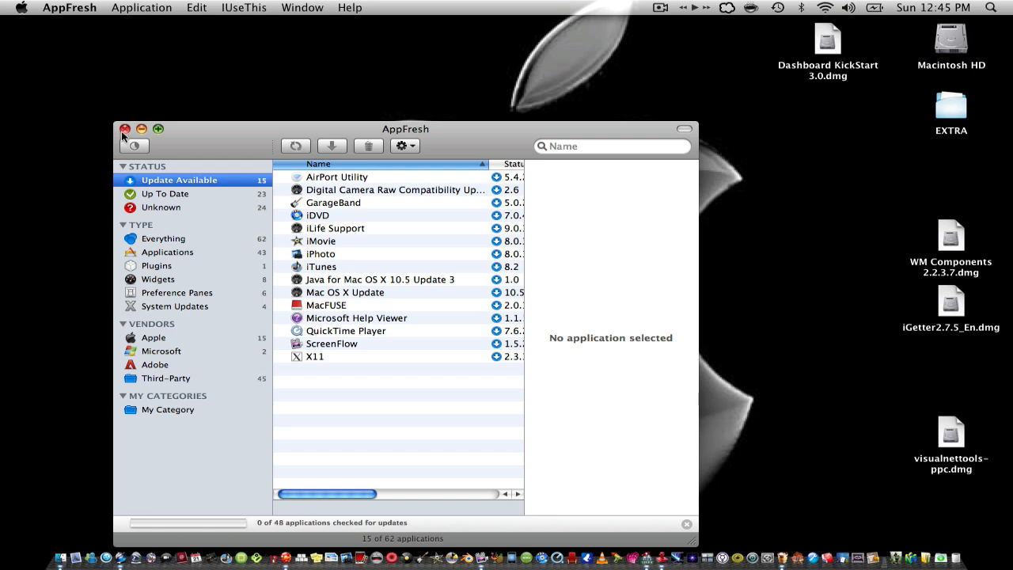
click(124, 129)
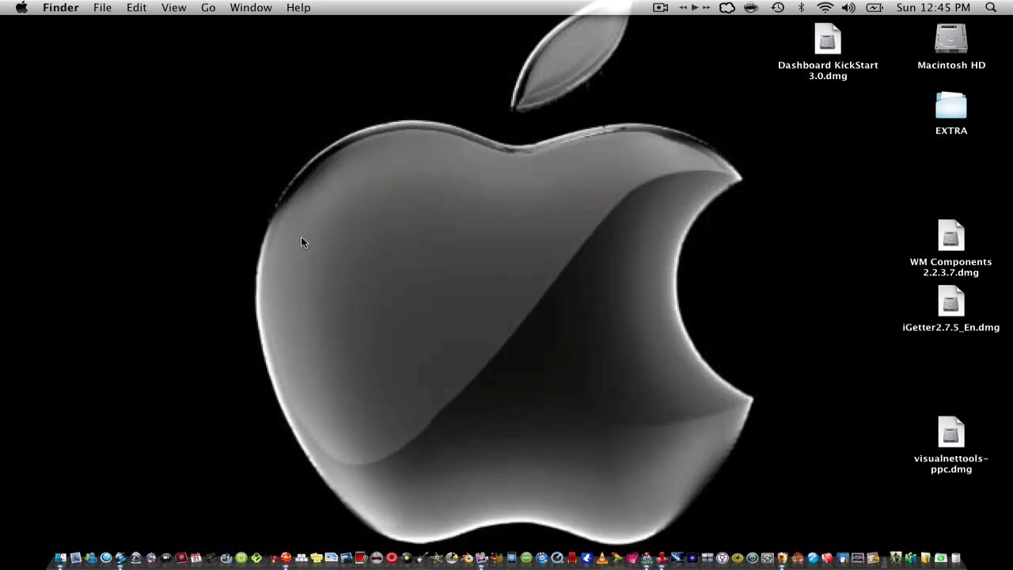
mouse_move(376, 277)
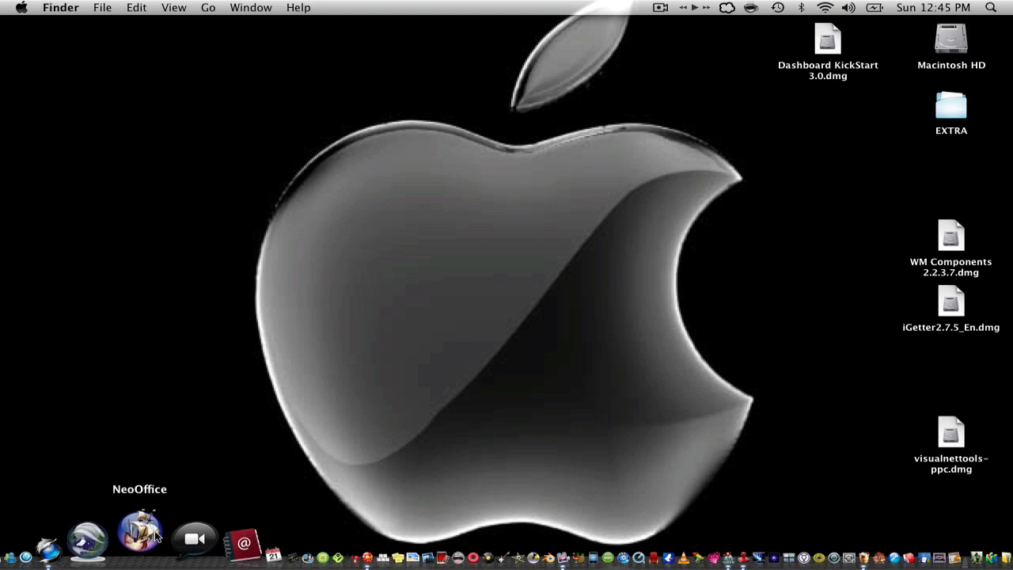
mouse_move(147, 530)
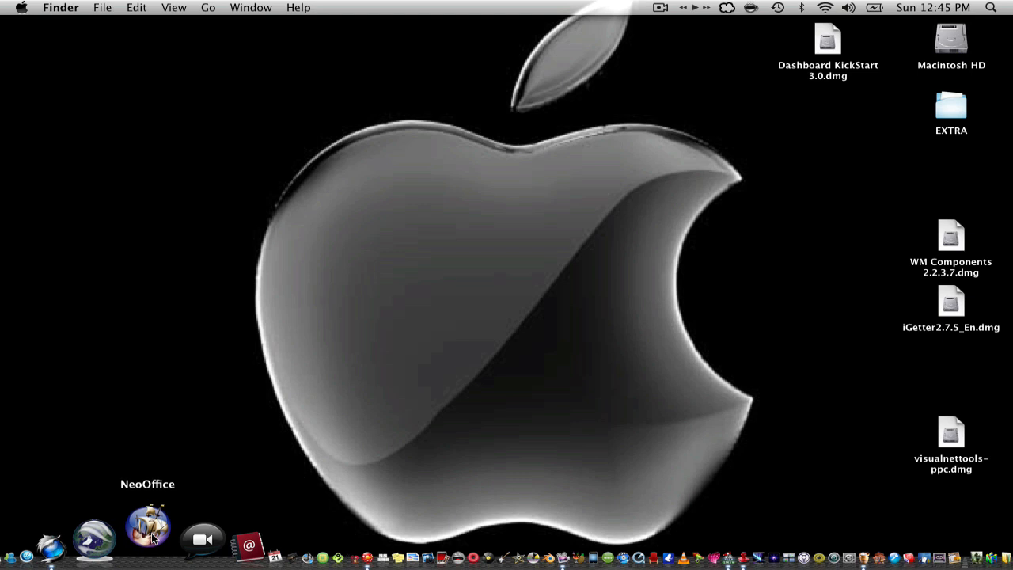
Step: Launch NeoOffice from the Dock and wait through its loading splash screen
click(148, 538)
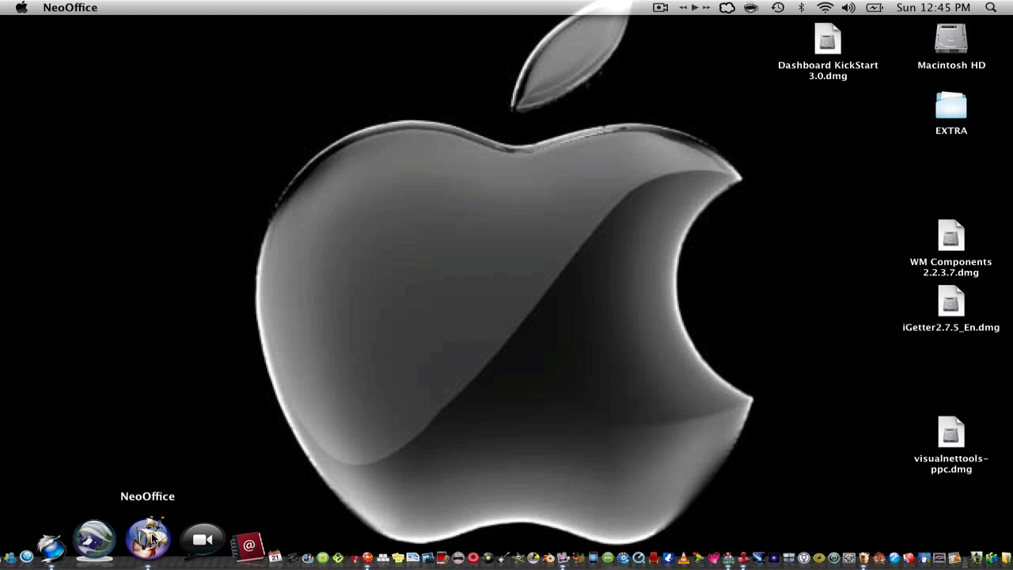
click(148, 538)
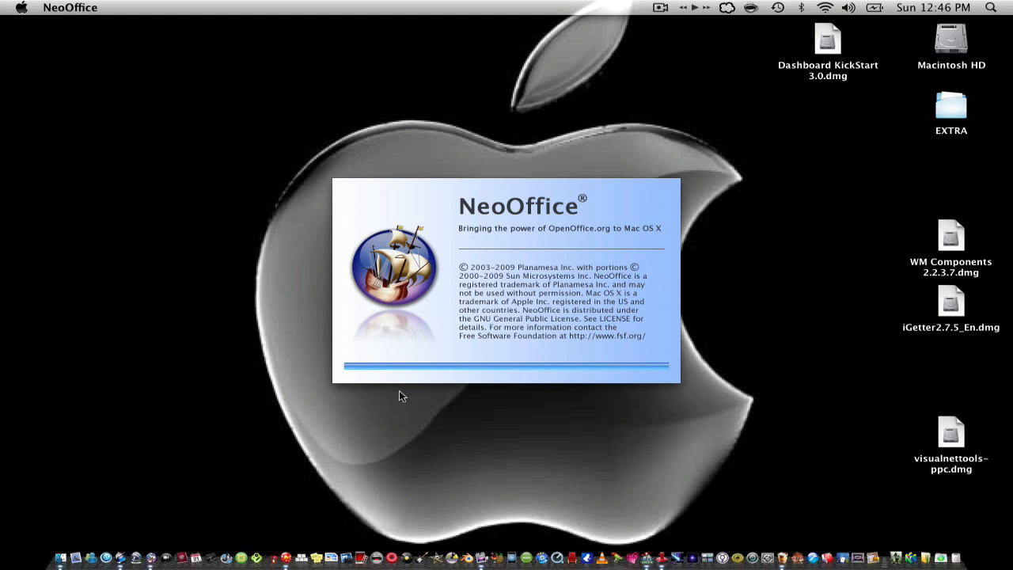
mouse_move(433, 385)
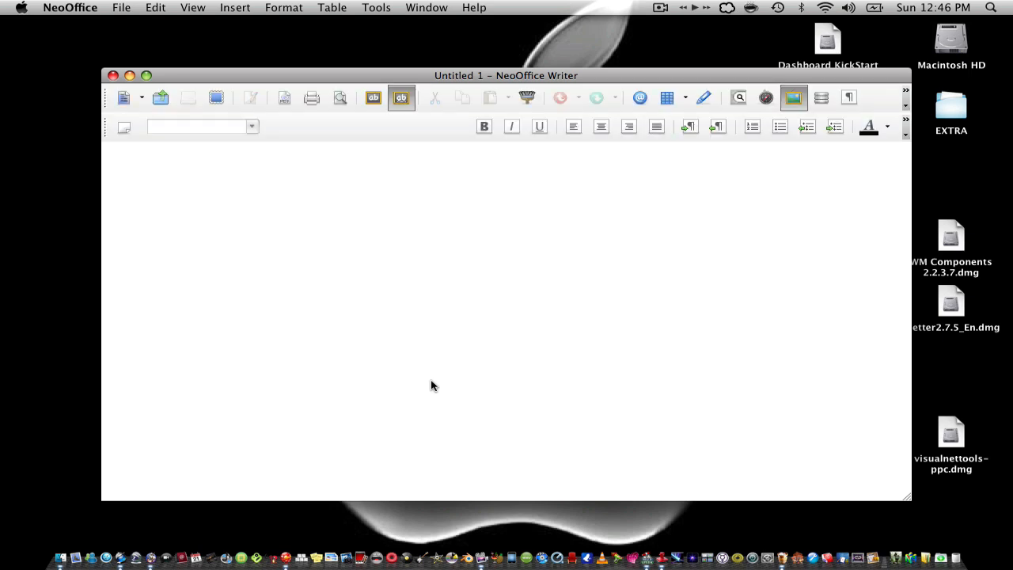
Step: Expand the Writer window to the full page, type 'Hy Guys', then erase it
click(792, 97)
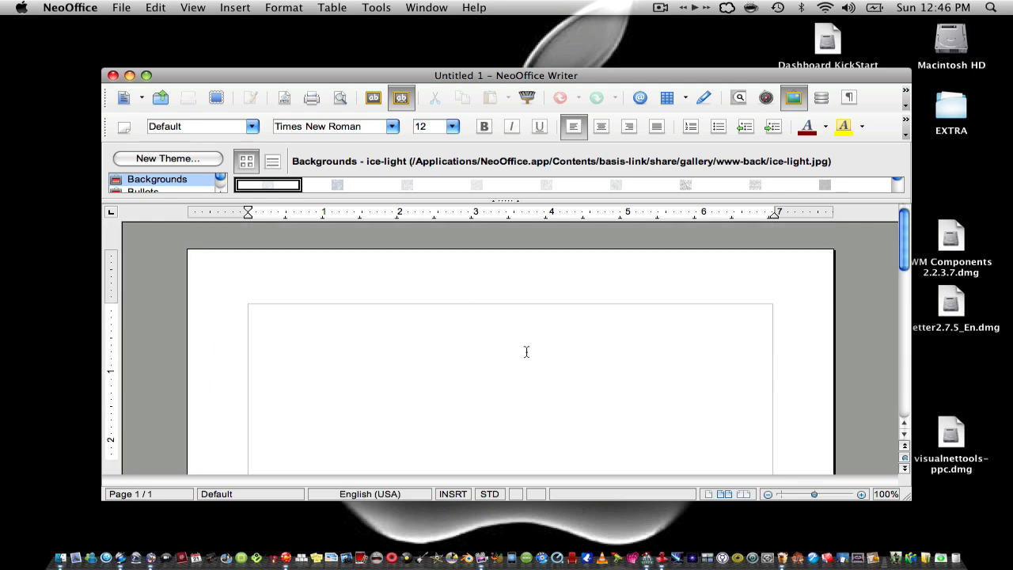
text(Hy Gu)
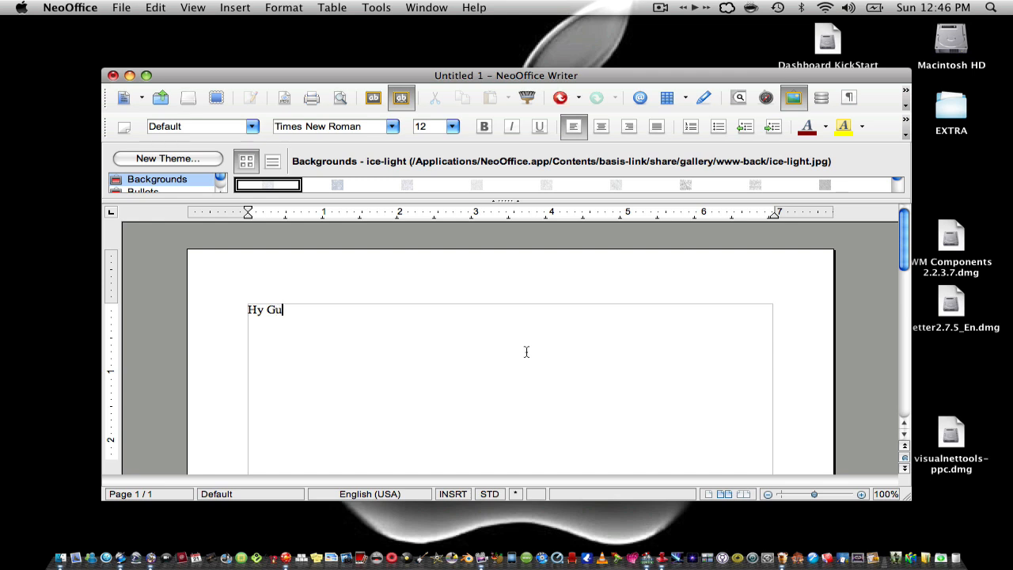
text(ys)
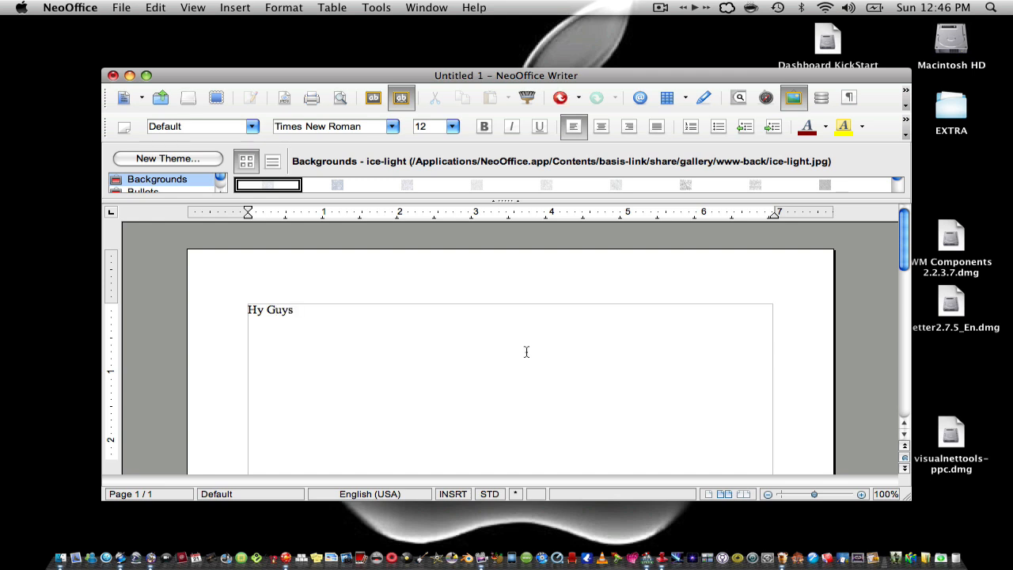
key(BackSpace)
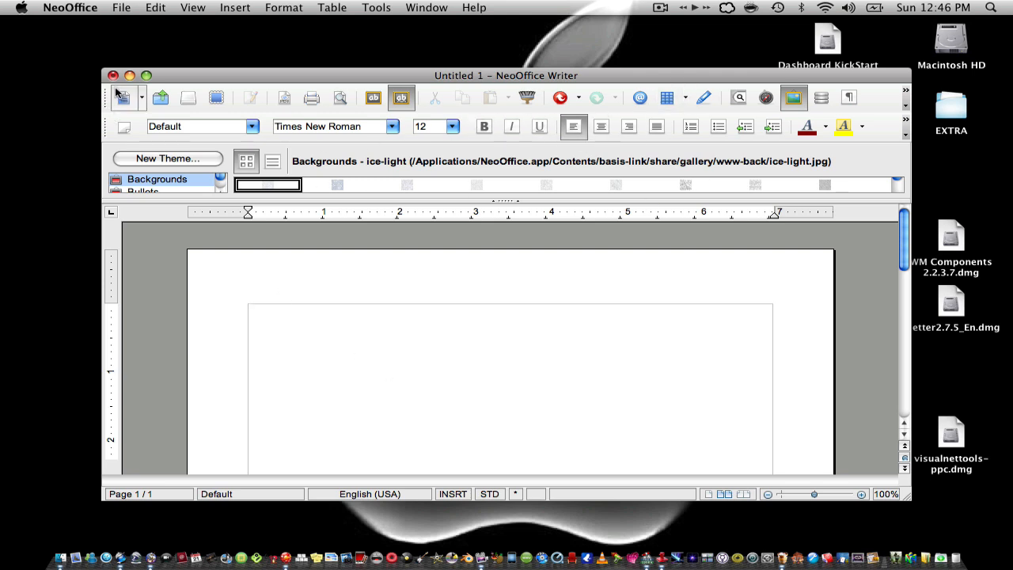
Step: Close Untitled 1 and discard its unsaved changes
click(113, 76)
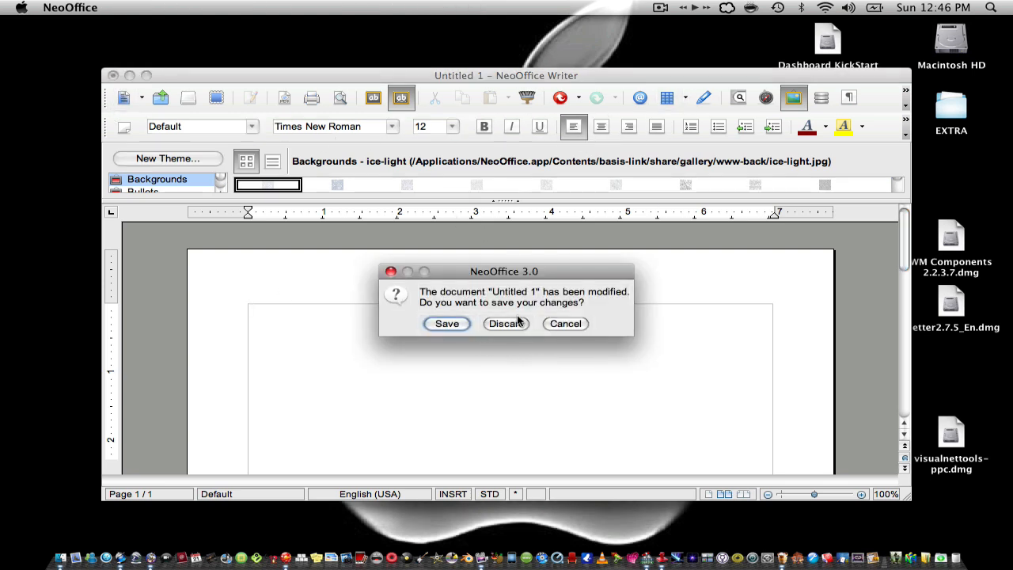
click(505, 323)
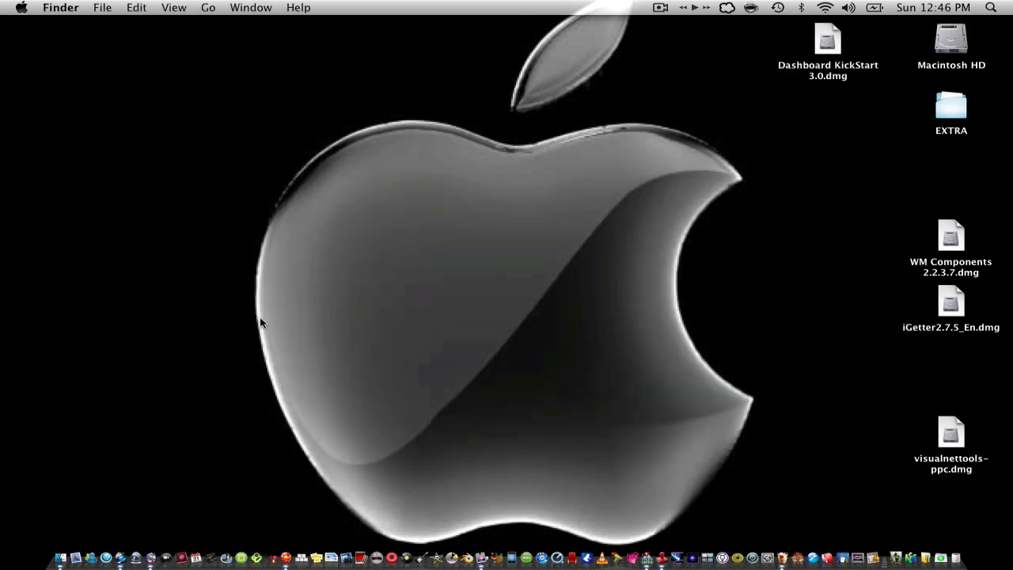
mouse_move(124, 538)
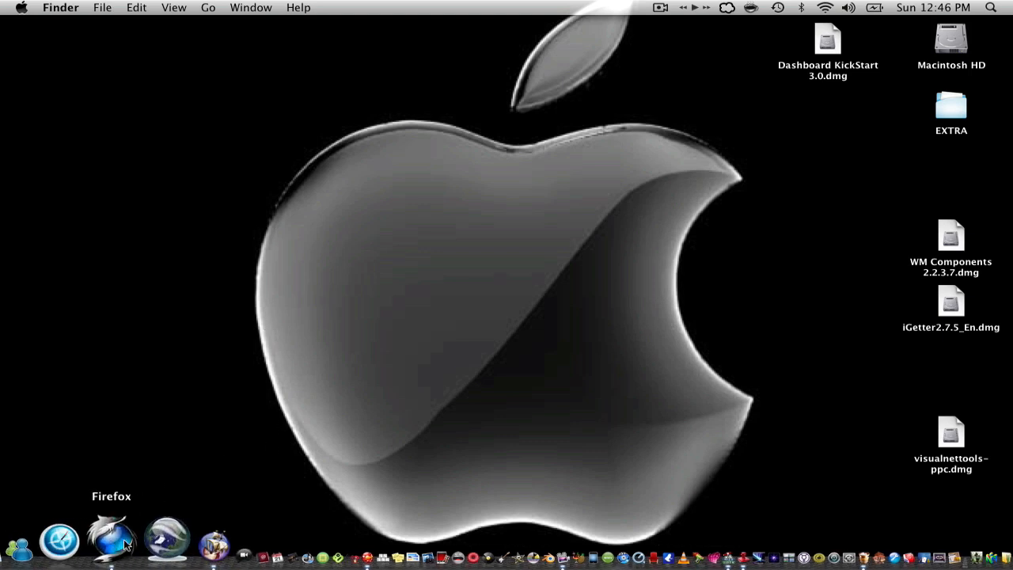
click(115, 541)
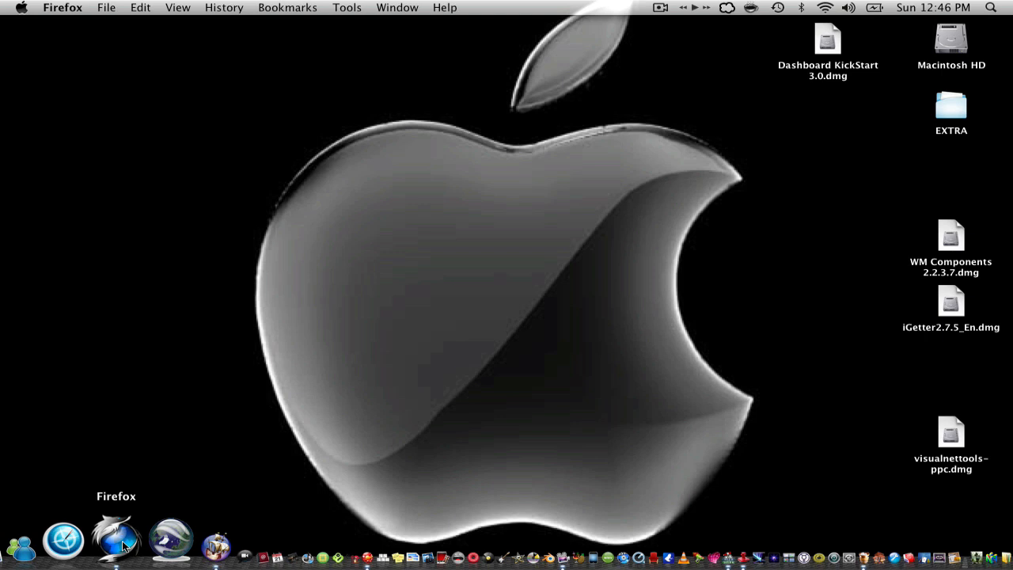
click(116, 538)
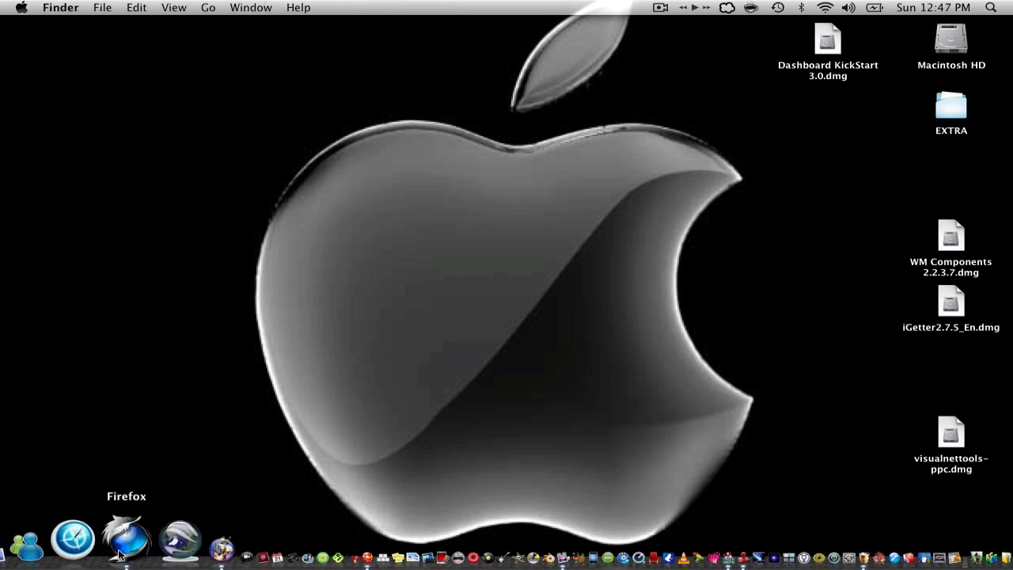
mouse_move(139, 457)
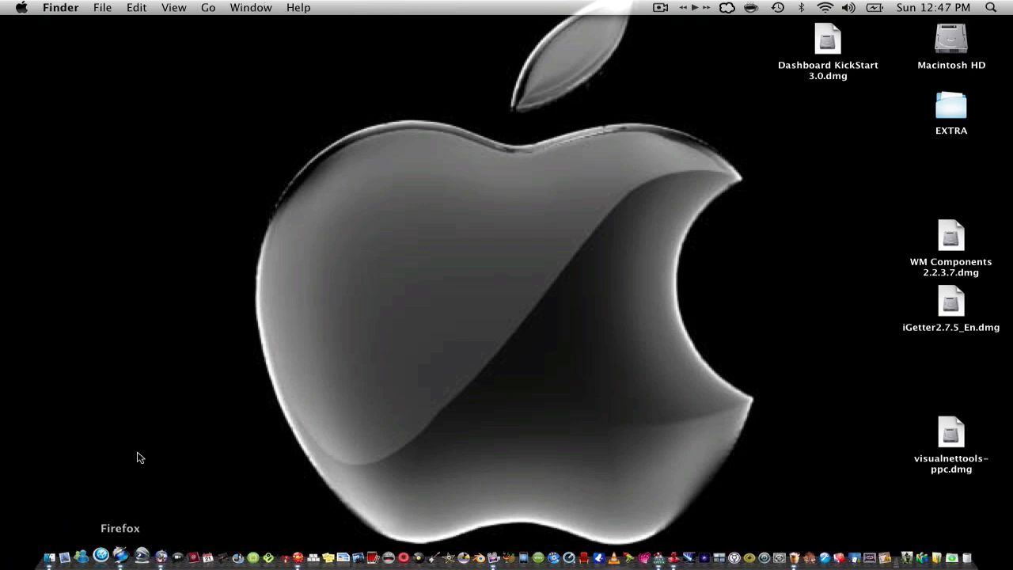
mouse_move(127, 541)
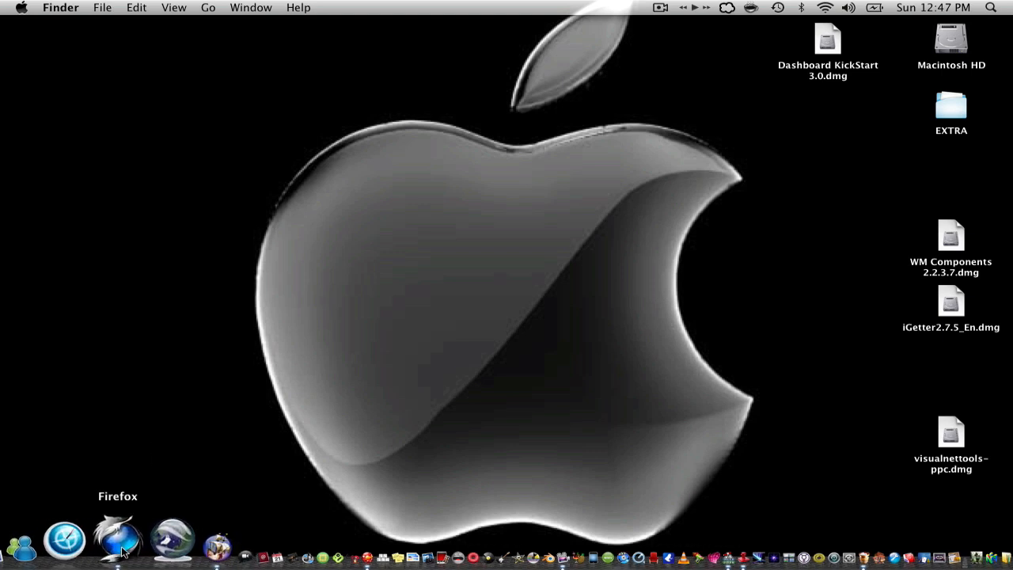
mouse_move(156, 396)
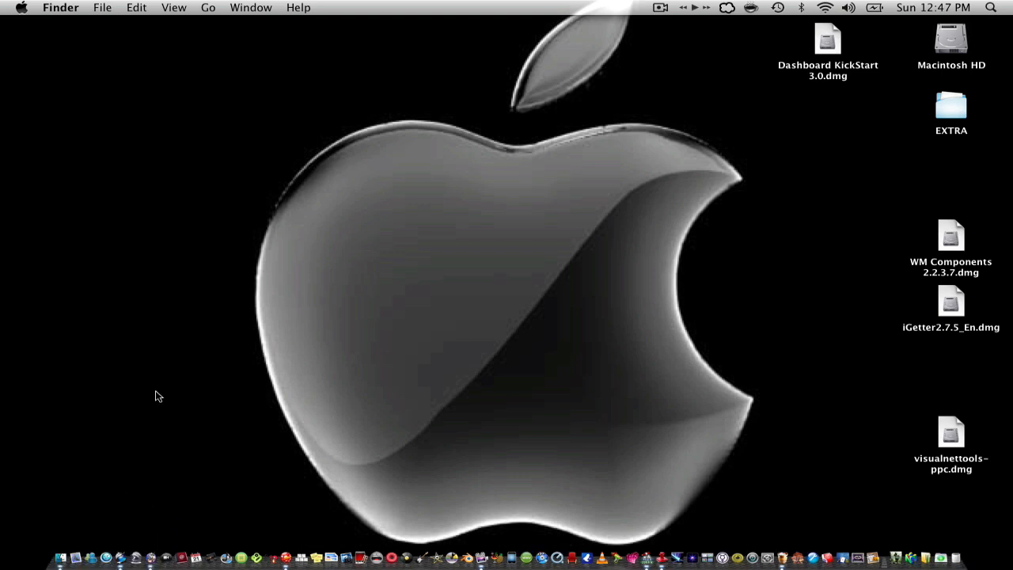
mouse_move(166, 397)
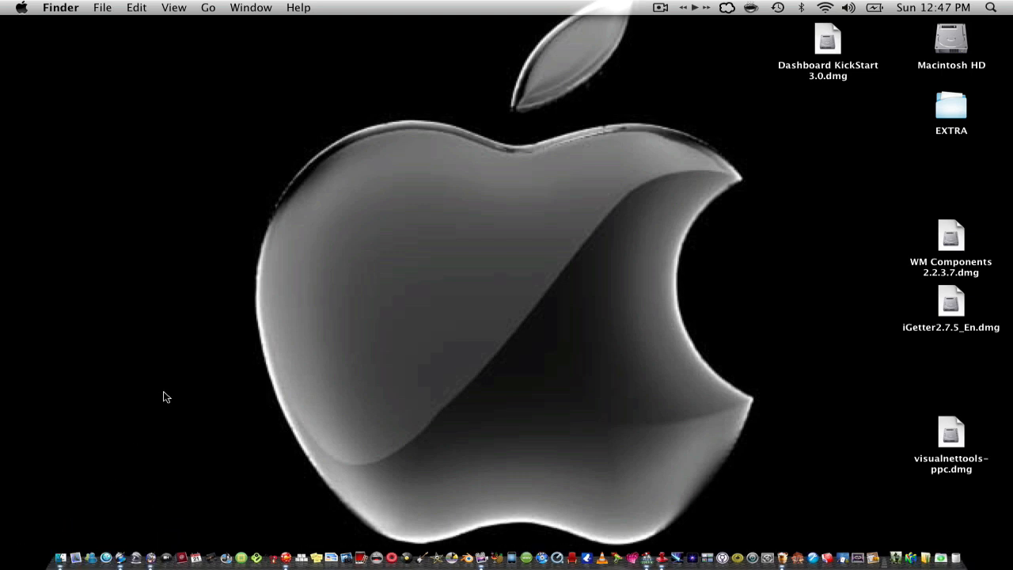
mouse_move(548, 330)
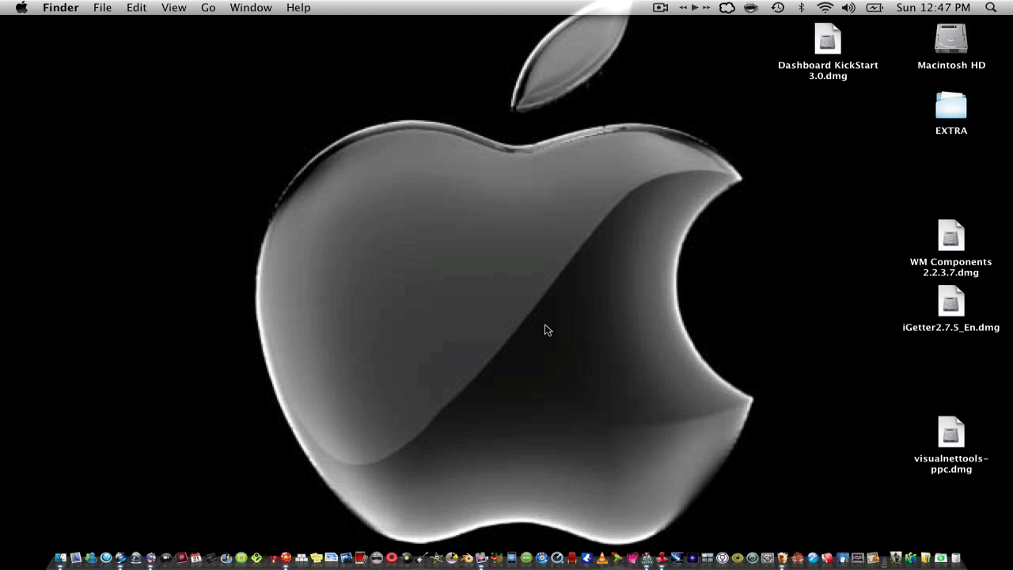
mouse_move(583, 538)
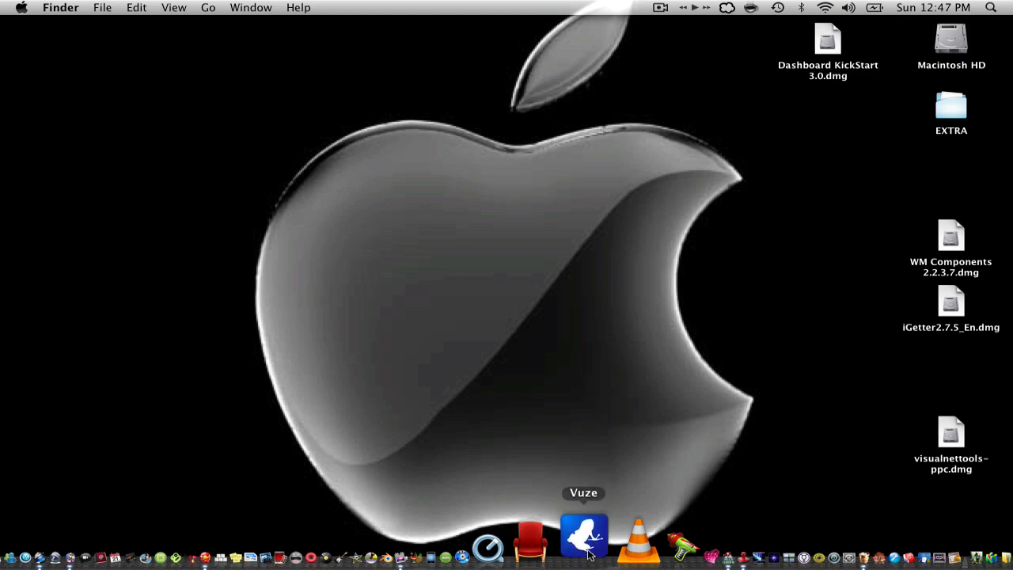
Step: Launch Vuze from the Dock, showing its library with four downloads
click(584, 538)
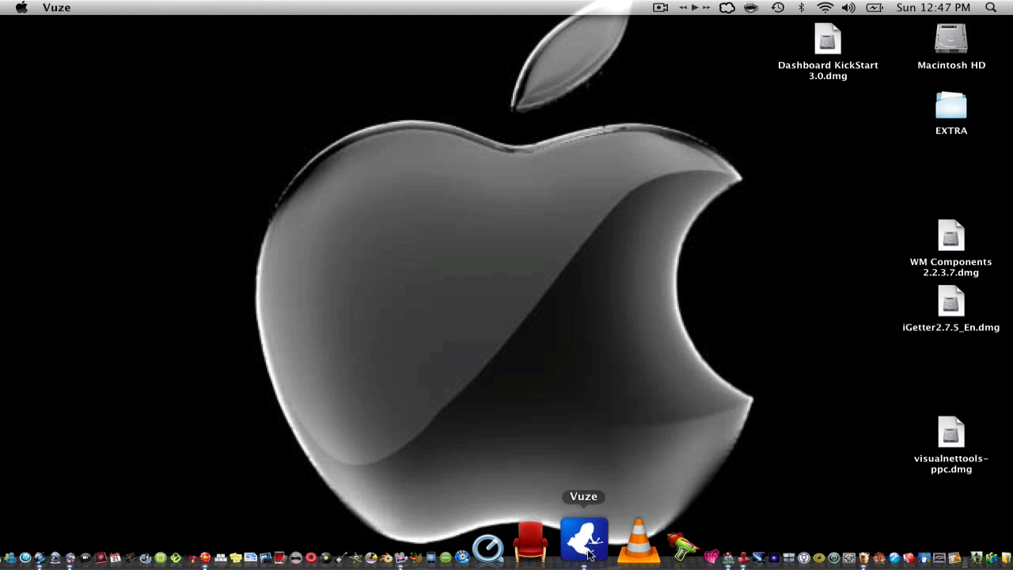
click(584, 536)
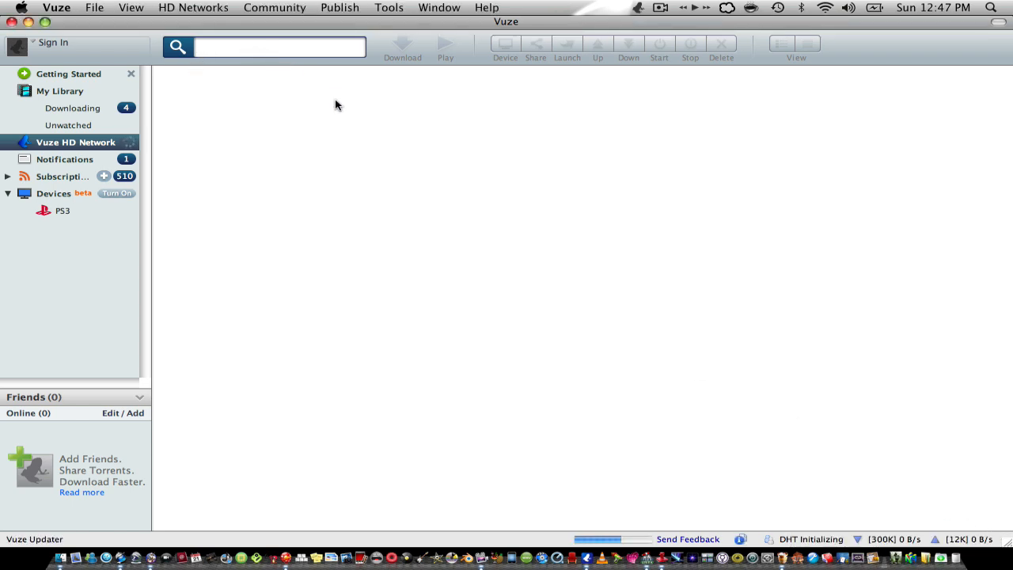
Step: Search Vuze for 'step brothers', clearing a stray character first
text(c)
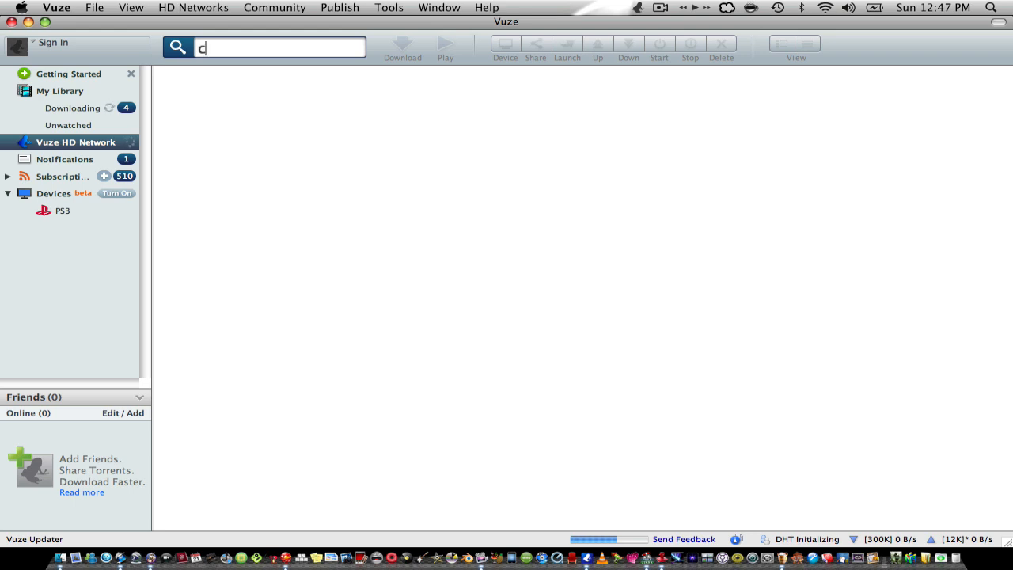
key(Backspace)
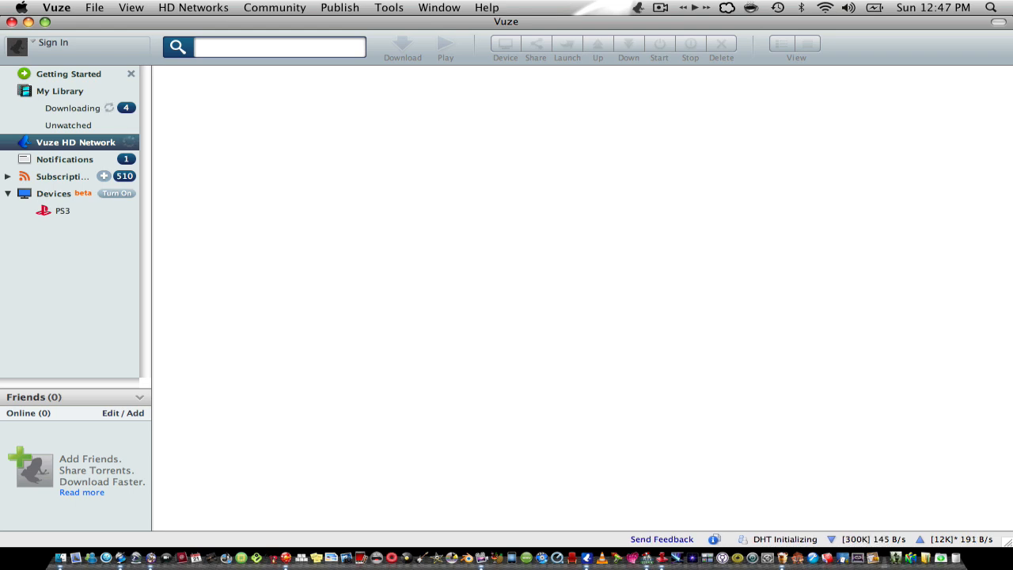
text(step brothers)
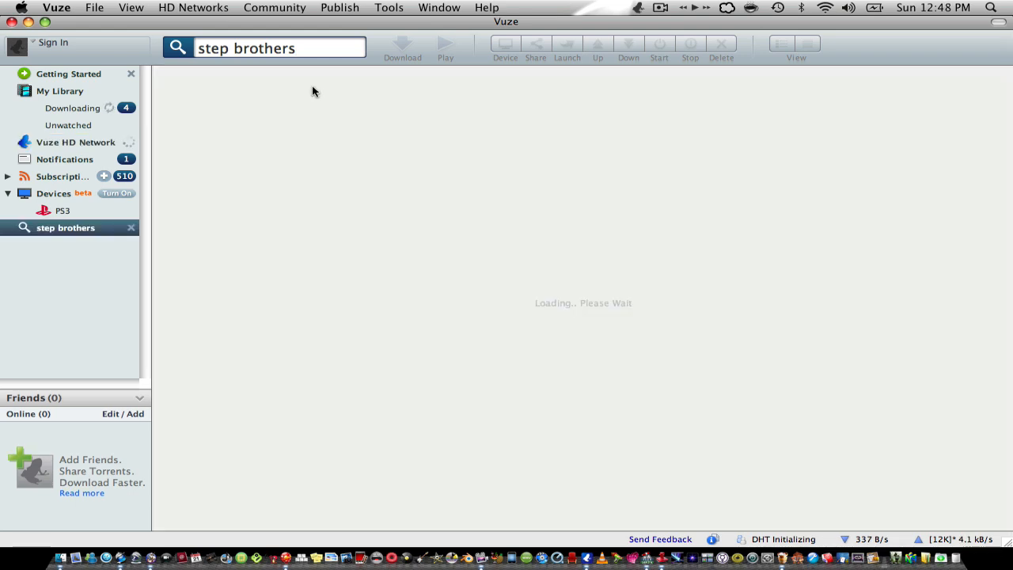
mouse_move(522, 270)
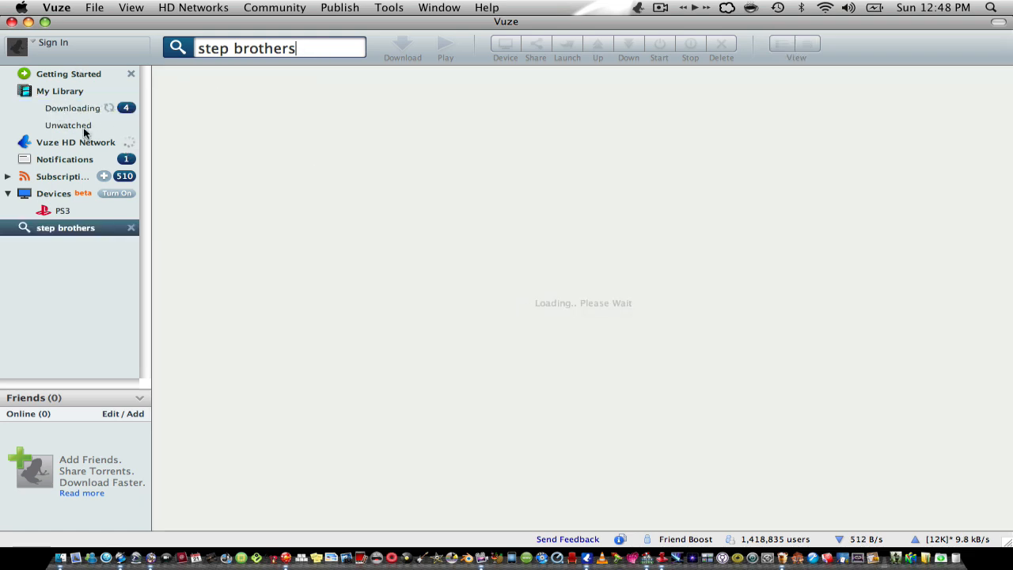
mouse_move(554, 282)
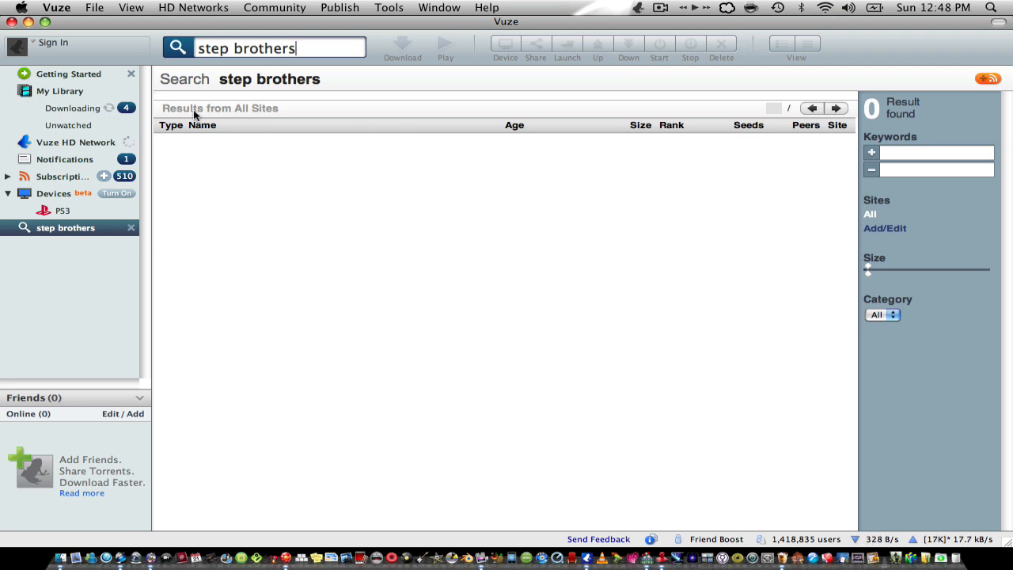
mouse_move(323, 233)
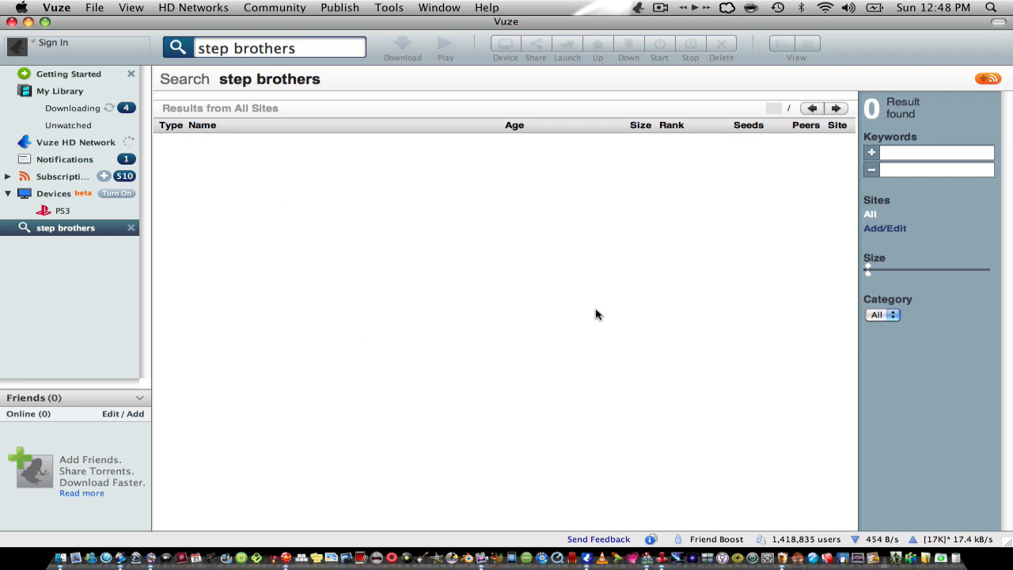
Step: Review the Step Brothers results, then scroll through My Library's queued downloads
click(264, 47)
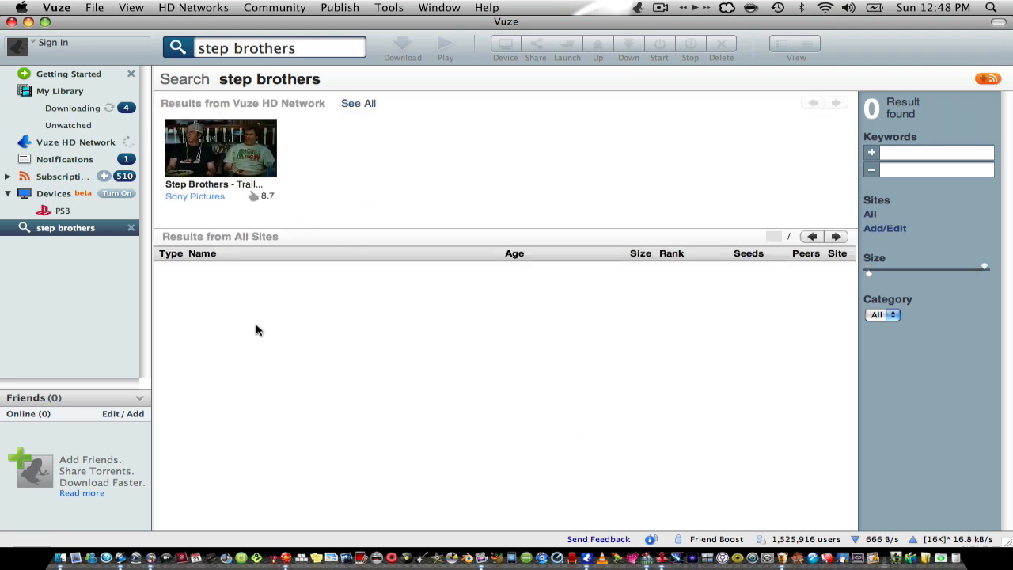
mouse_move(297, 336)
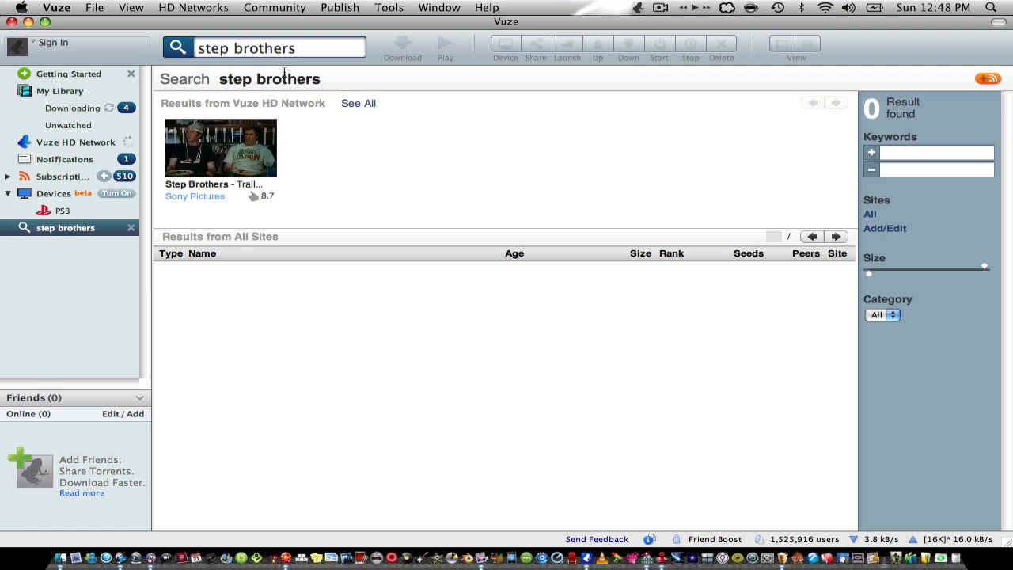
mouse_move(251, 356)
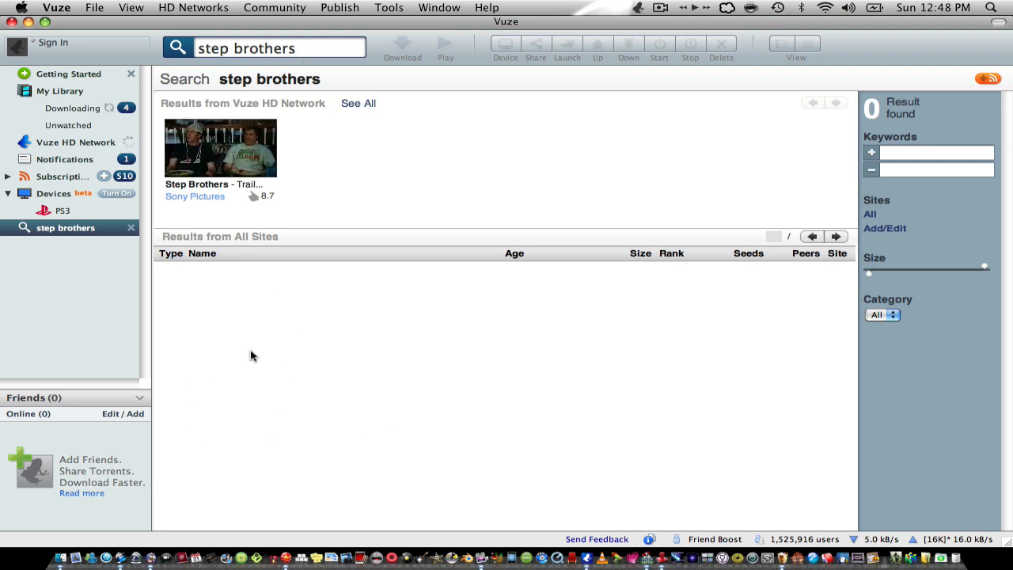
mouse_move(389, 538)
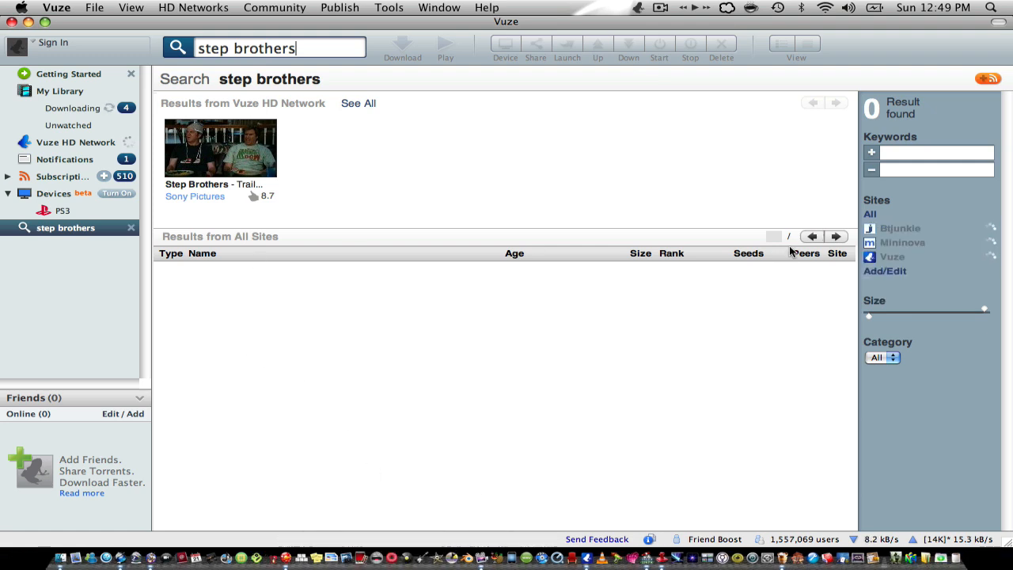
click(72, 108)
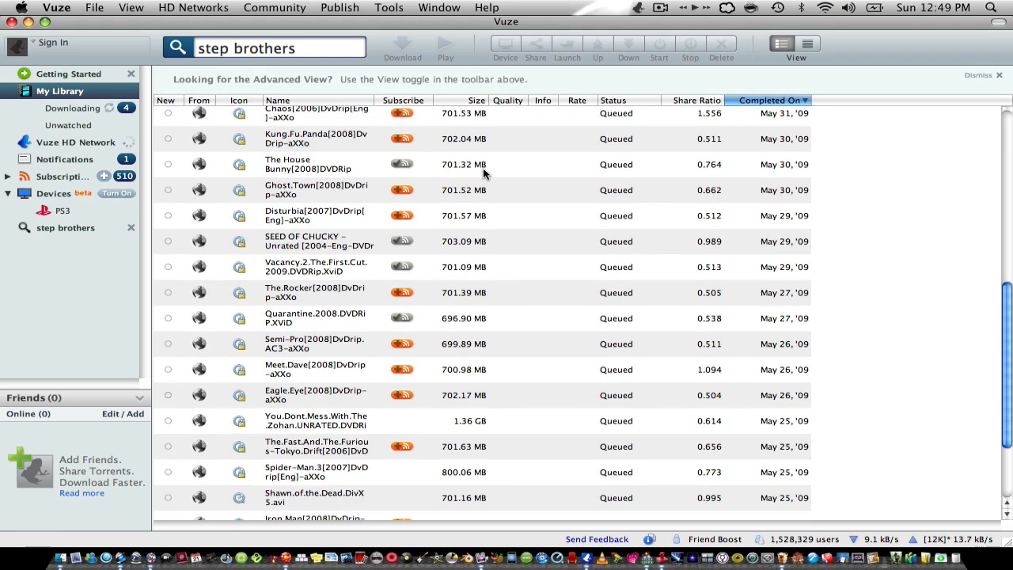
scroll(down, 3)
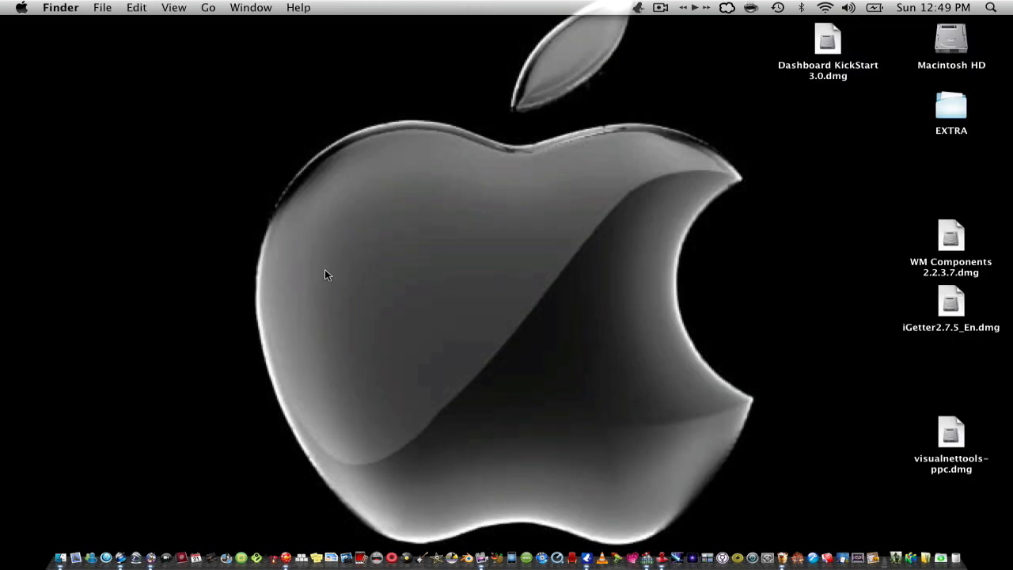
mouse_move(609, 217)
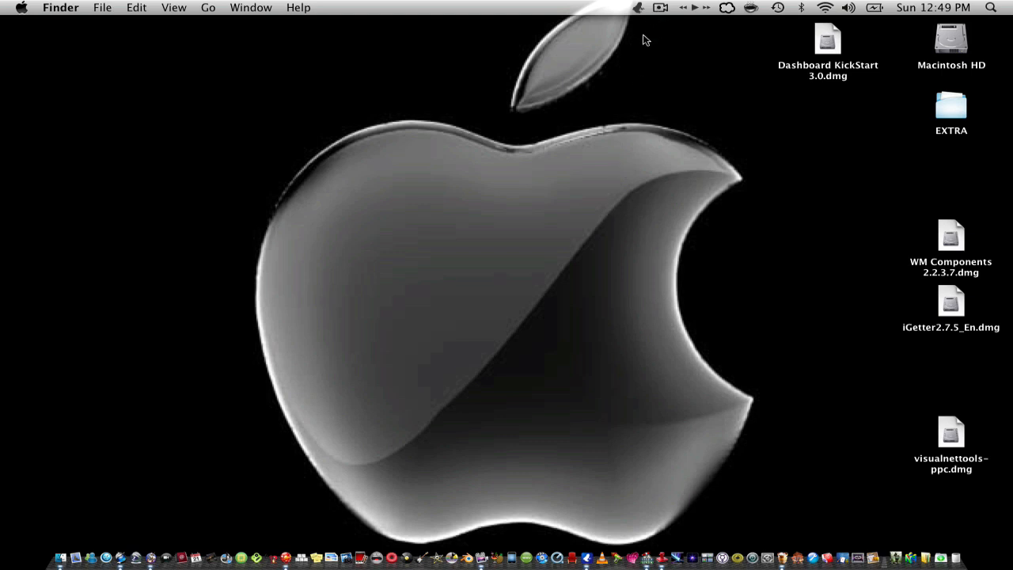
Step: Open ScreenFlow's menu-bar menu showing Stop Record
click(660, 7)
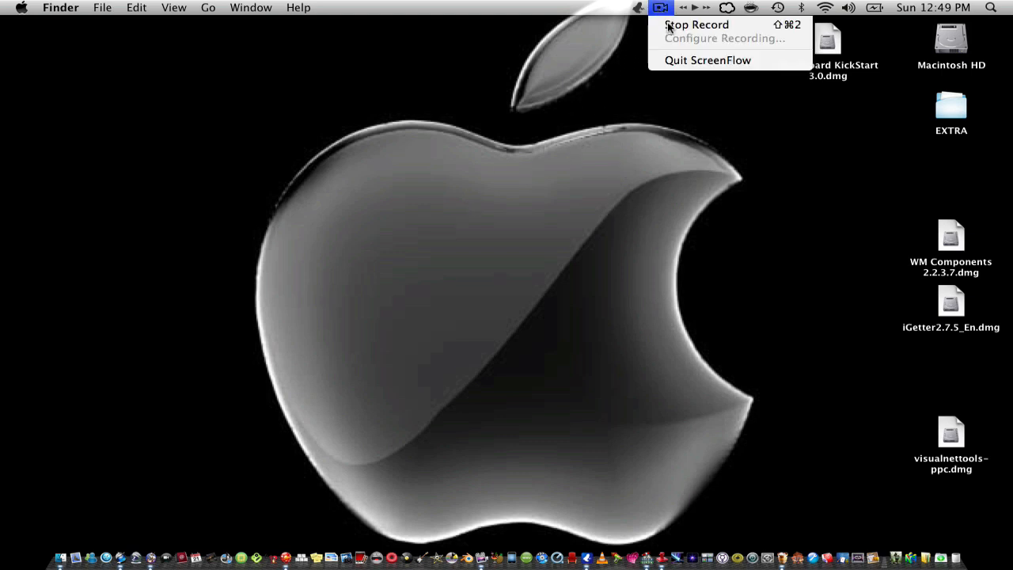